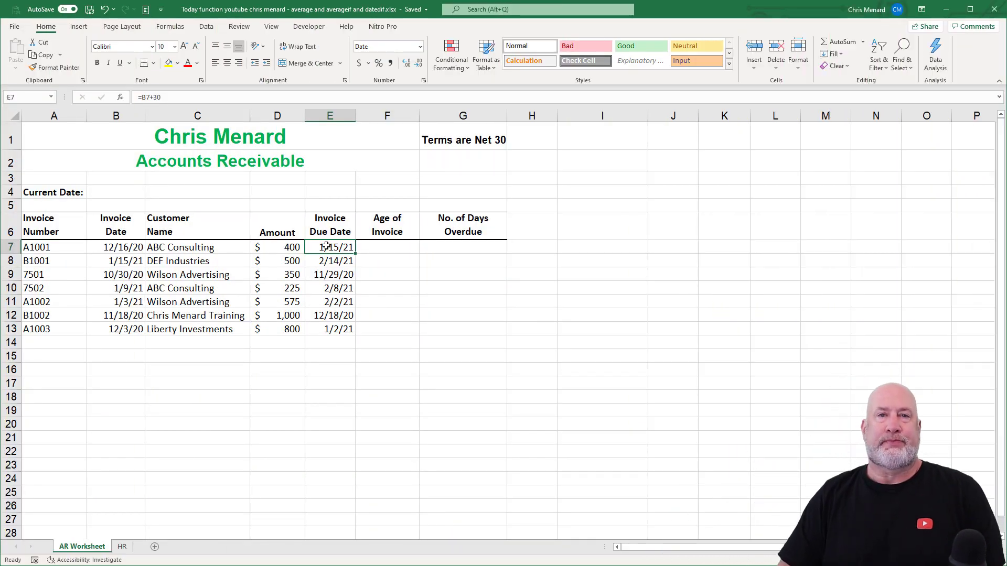
Step: Select the empty Current Date cell B4 and browse the Date & Time functions on the Formulas ribbon
left_click(116, 191)
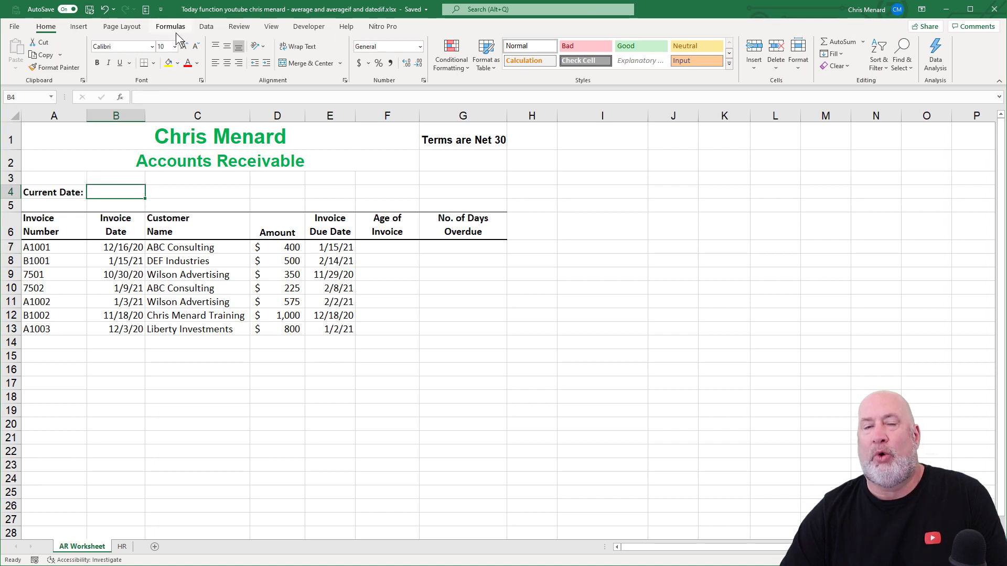
left_click(170, 26)
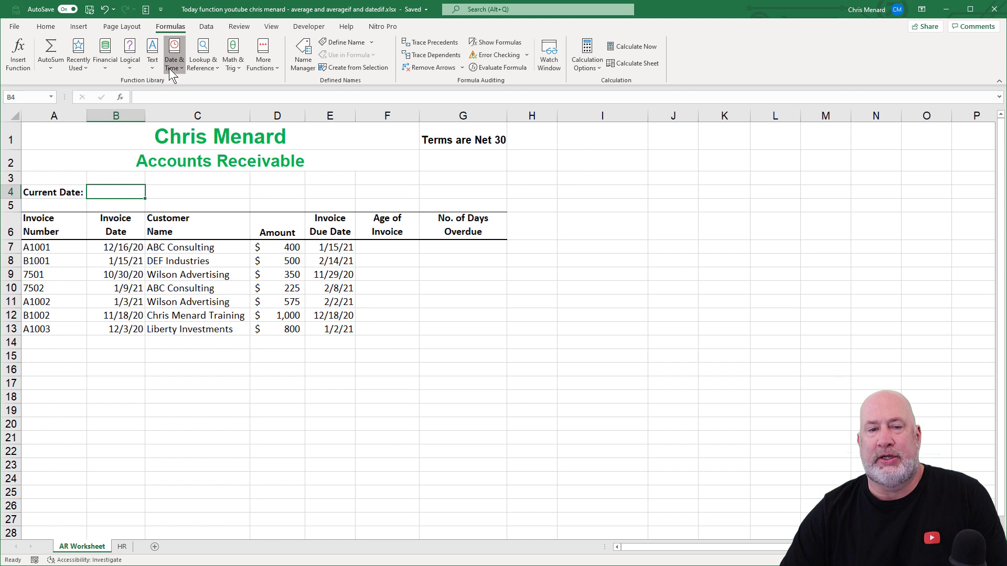
left_click(173, 55)
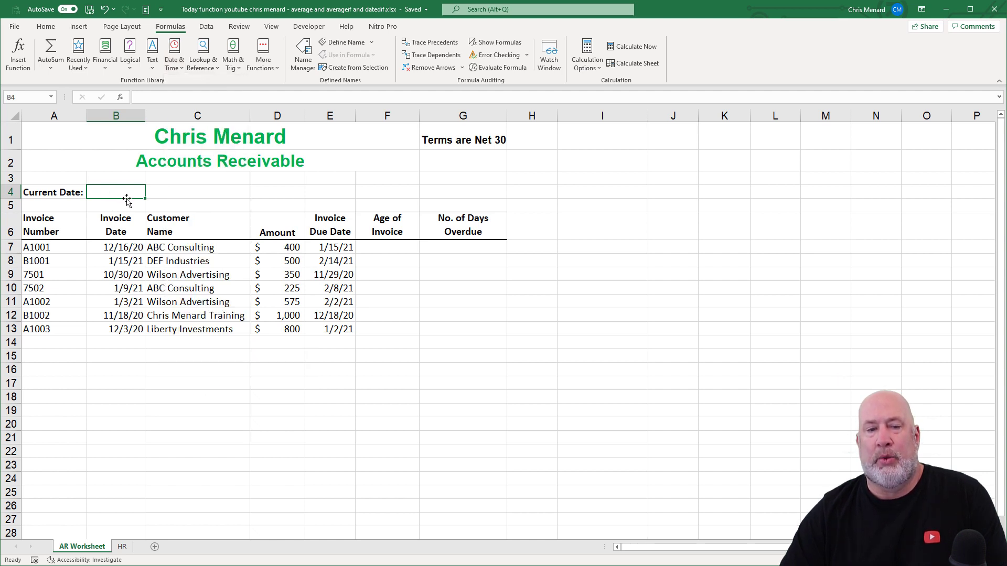
mouse_move(133, 182)
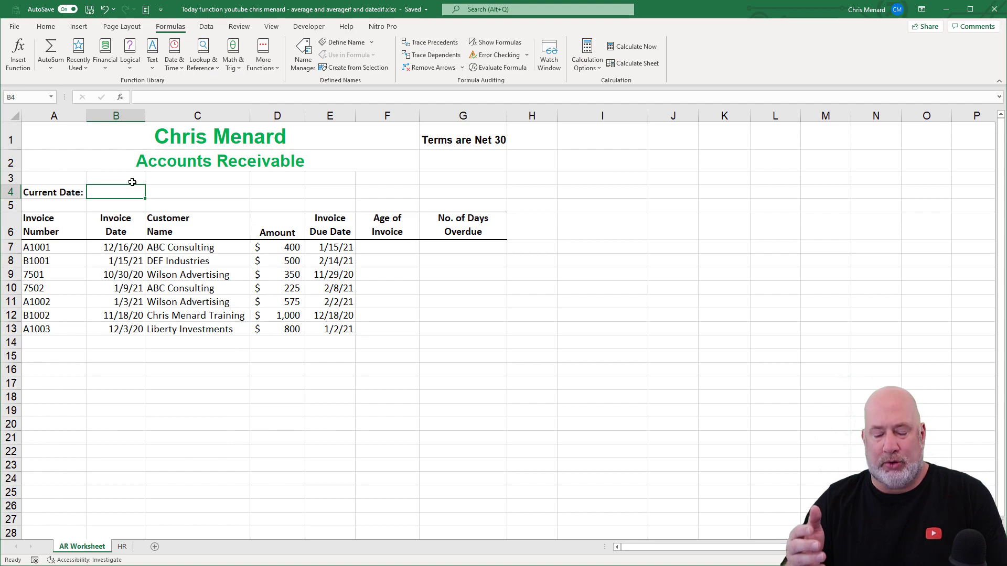
Step: Enter =TODAY() in B4 so it shows 1/17/2021, then move to D15 below the amounts
type("=")
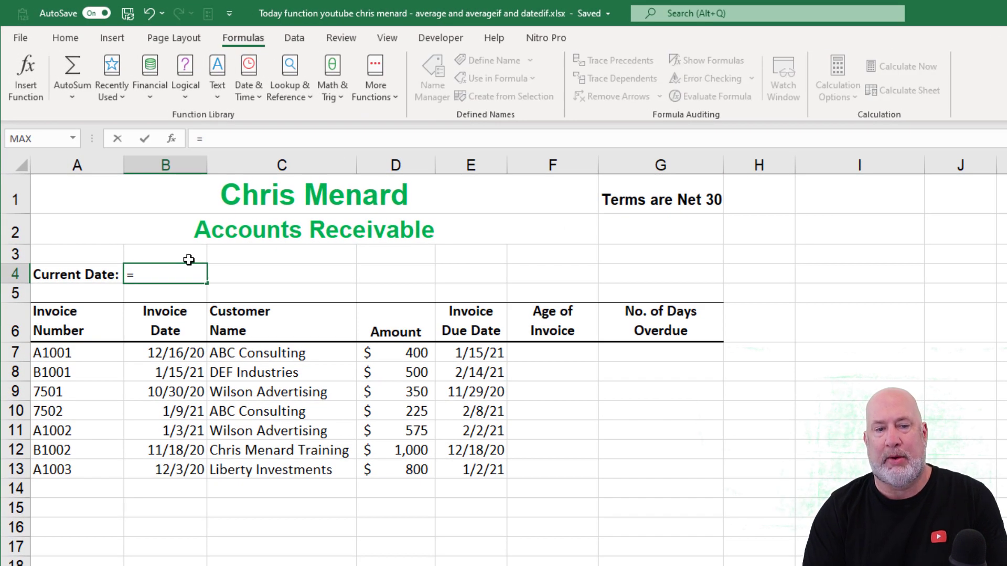
type("tod")
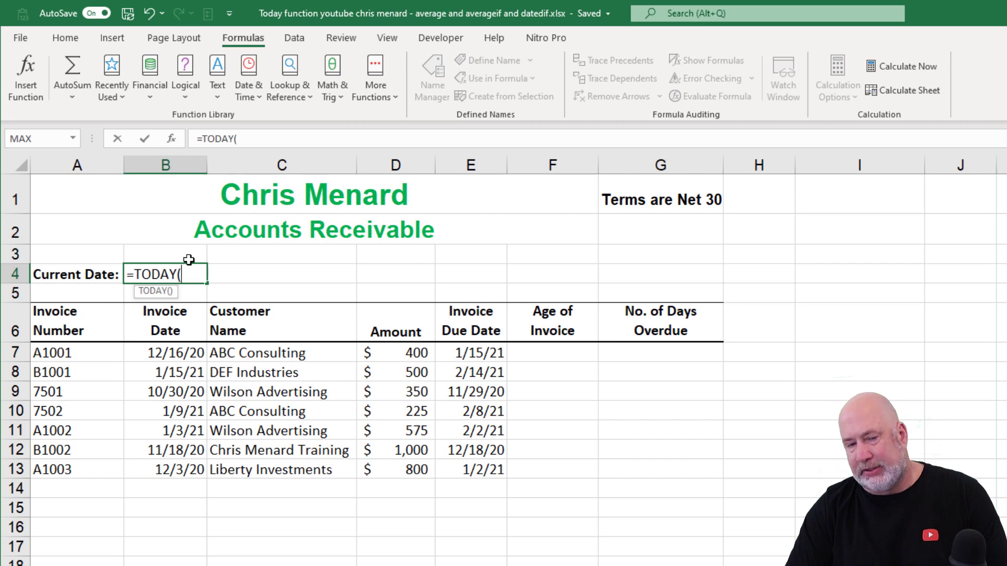
key("Enter")
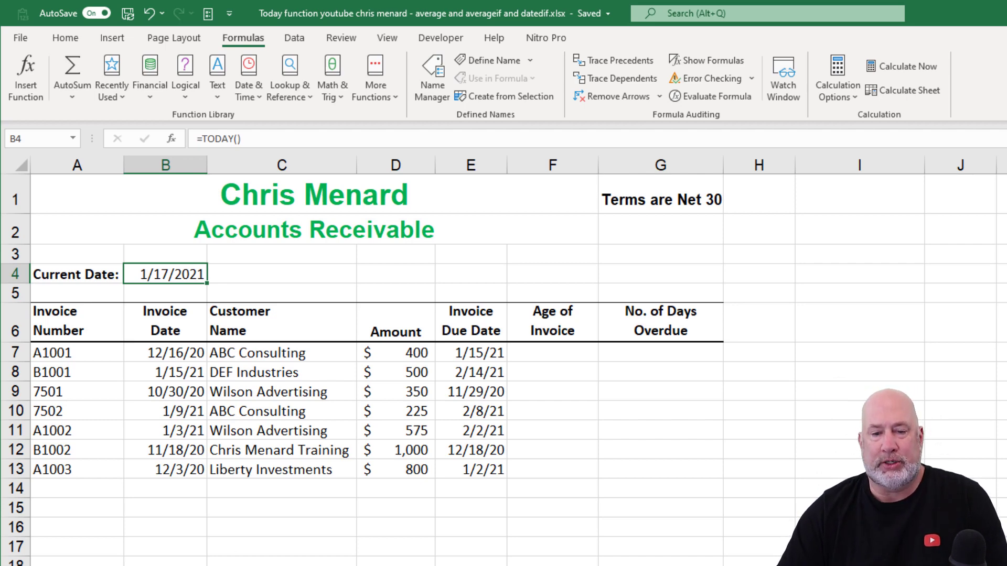
left_click(395, 508)
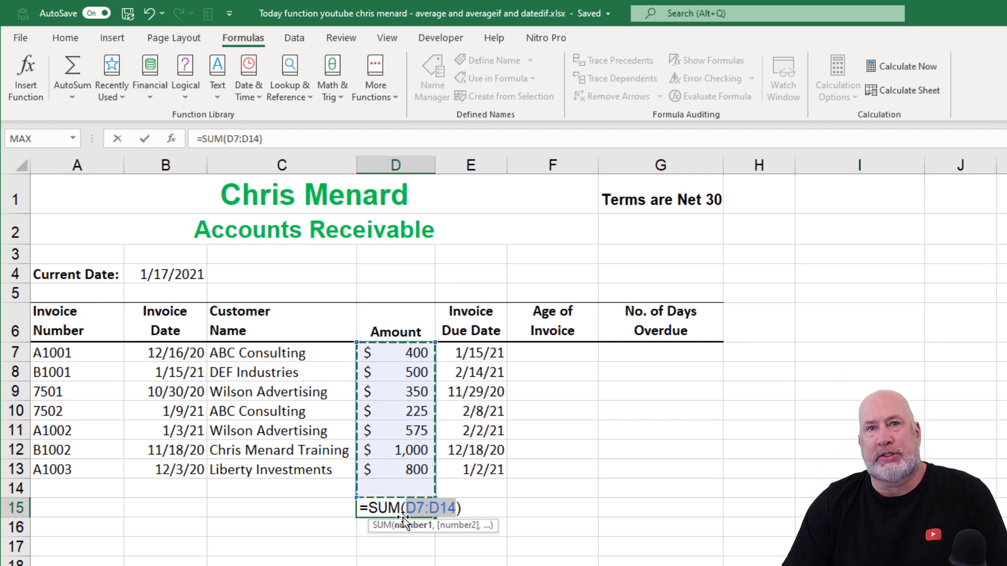
Step: Commit =SUM(D7:D14) in D15, totalling the invoice amounts to $3,850
key("Enter")
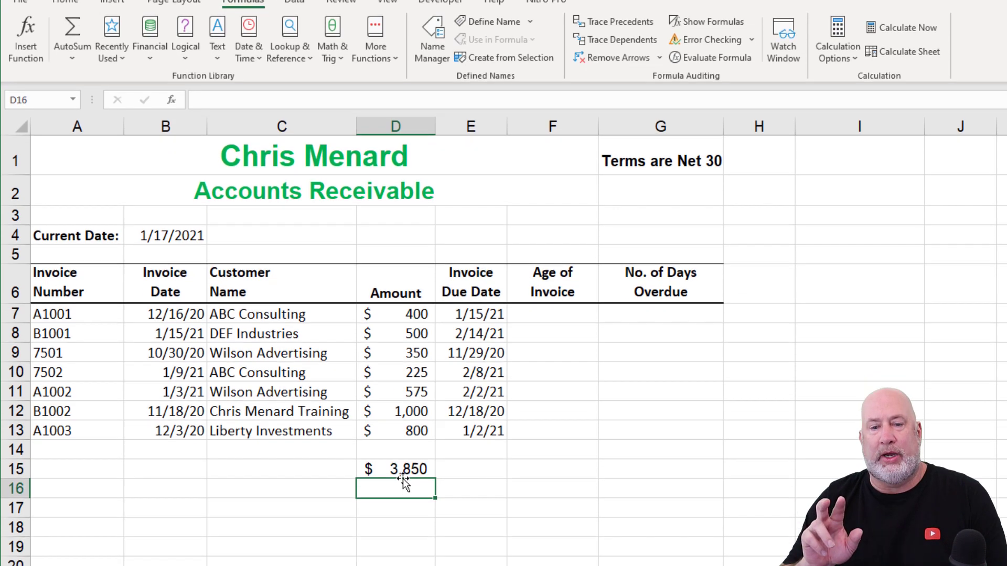
Step: Enter =COUNTIF(D7:D13,">500") in D16, counting 3 invoices over $500
type("=")
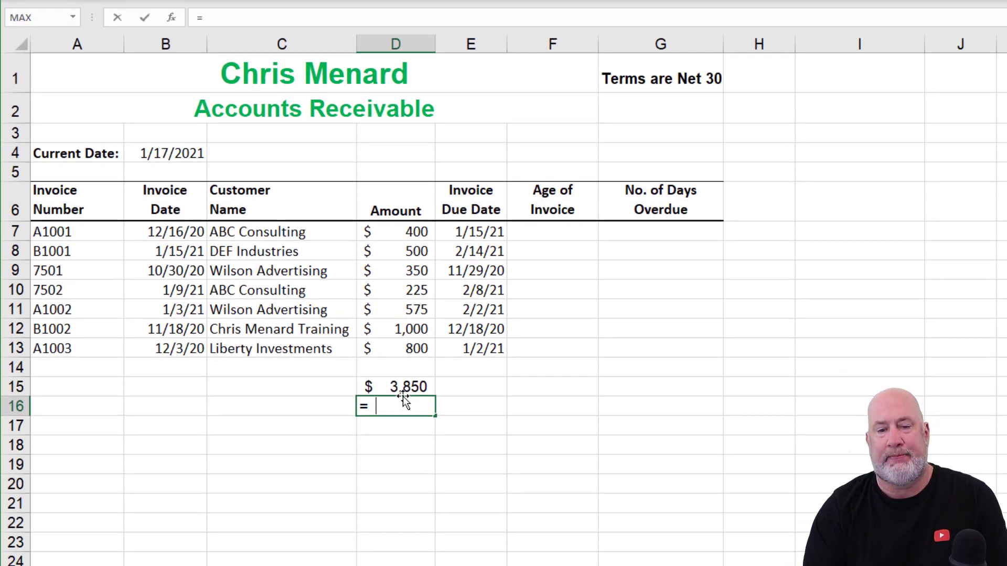
type("COUNTIF(")
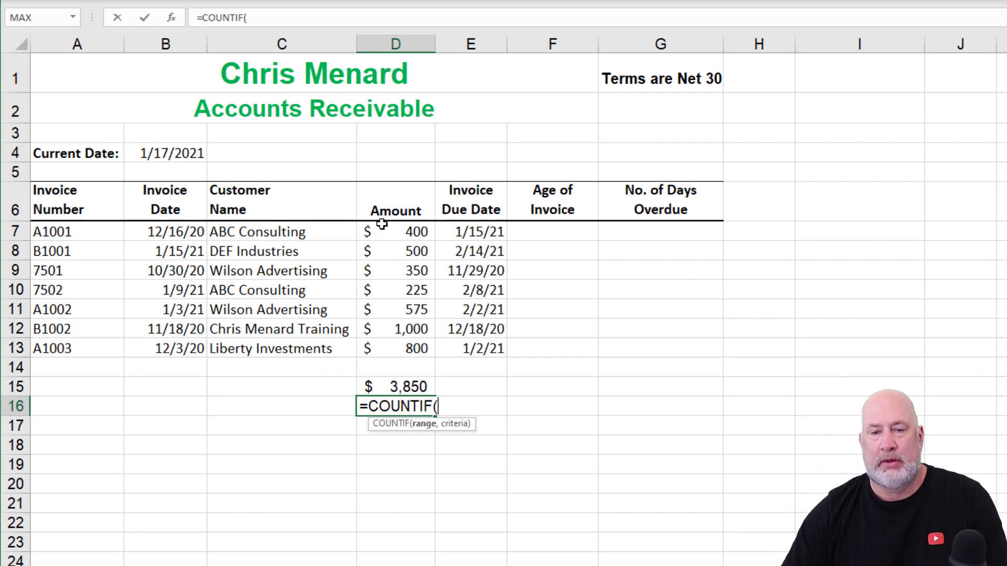
left_click_drag(396, 232, 396, 348)
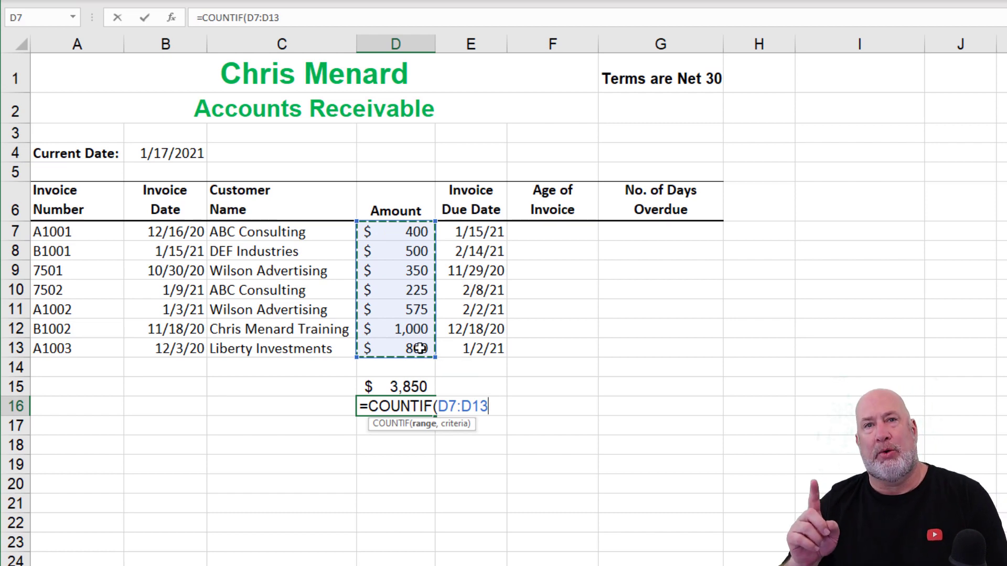
type(",")
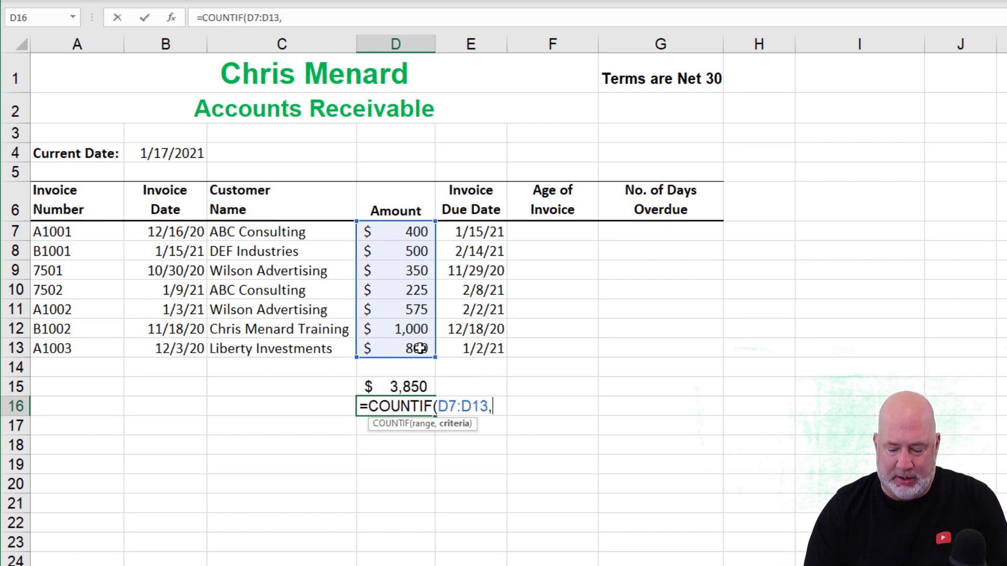
type("\">")
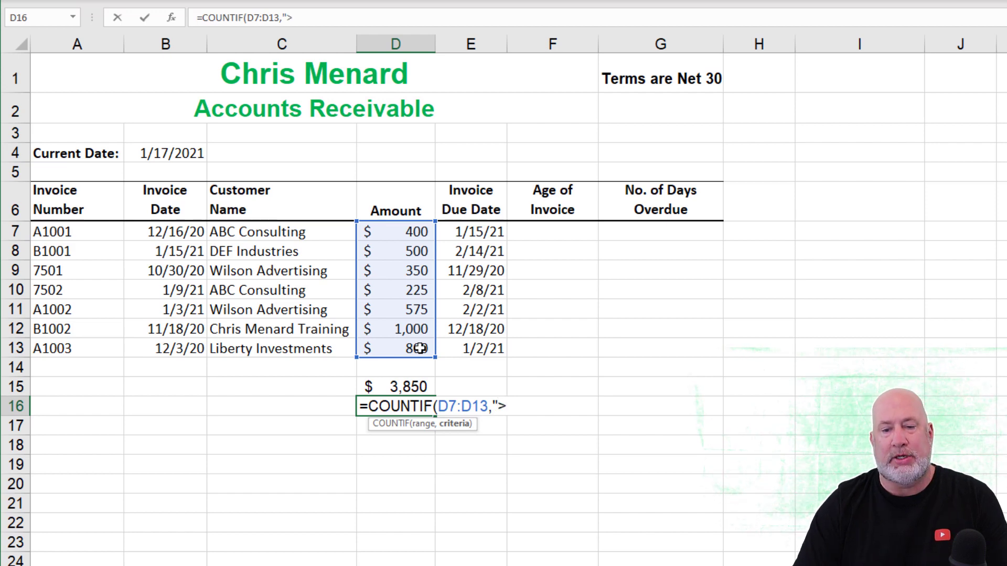
type("500\")")
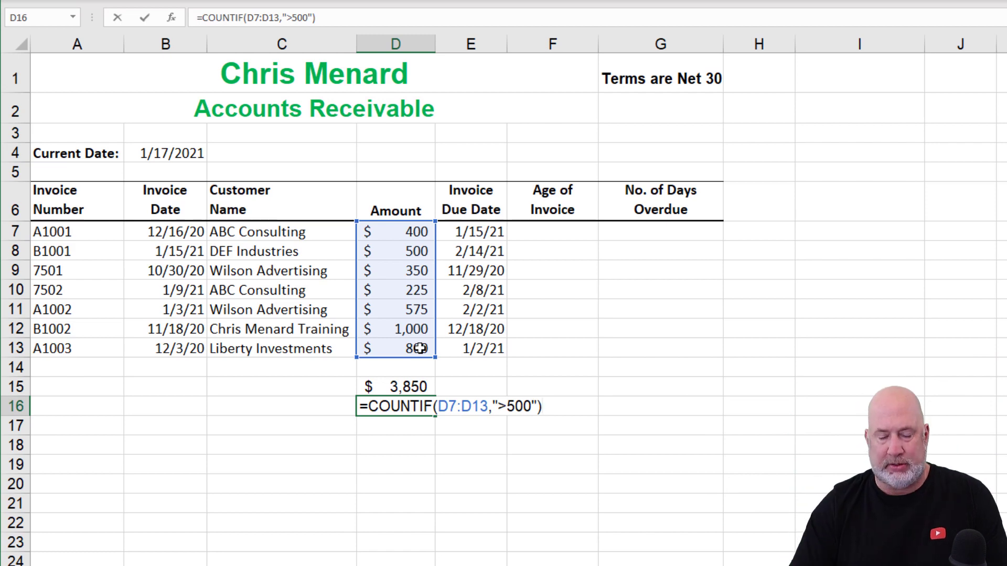
key("Enter")
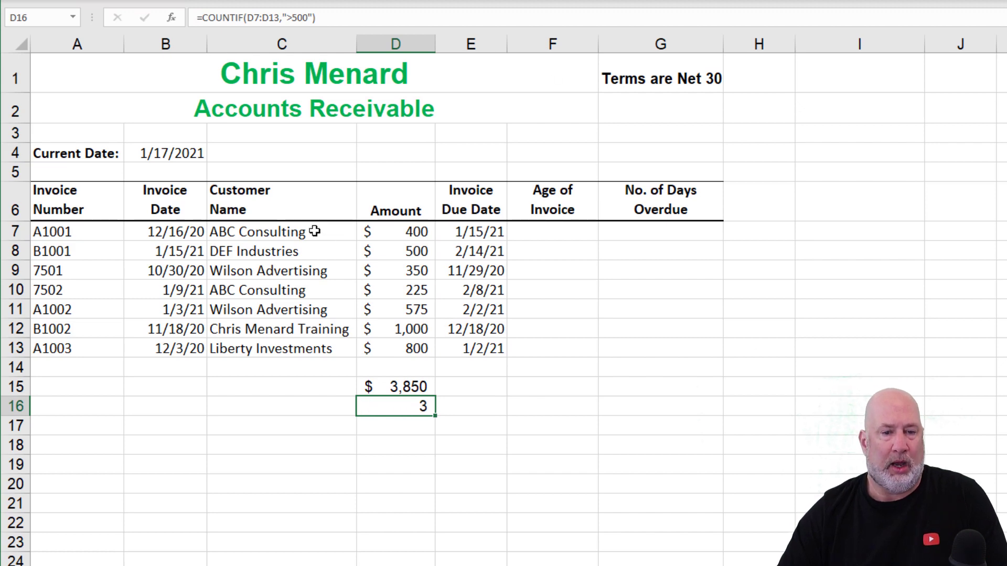
left_click(166, 153)
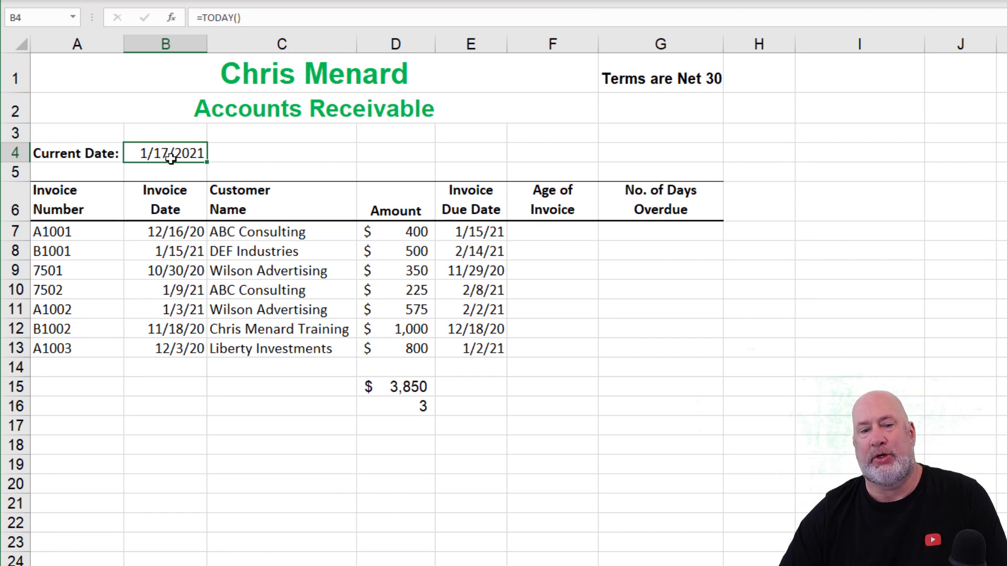
left_click(164, 231)
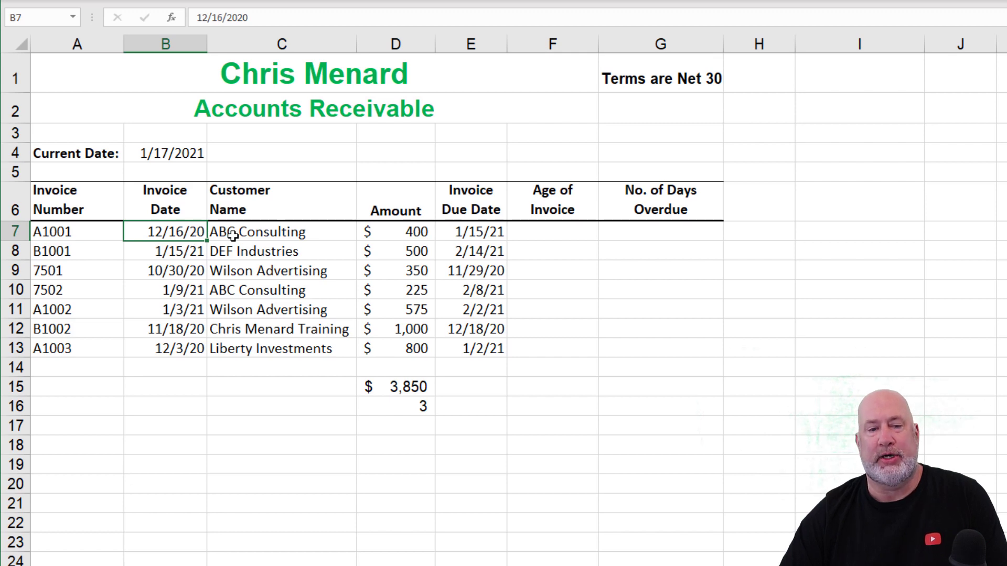
mouse_move(269, 237)
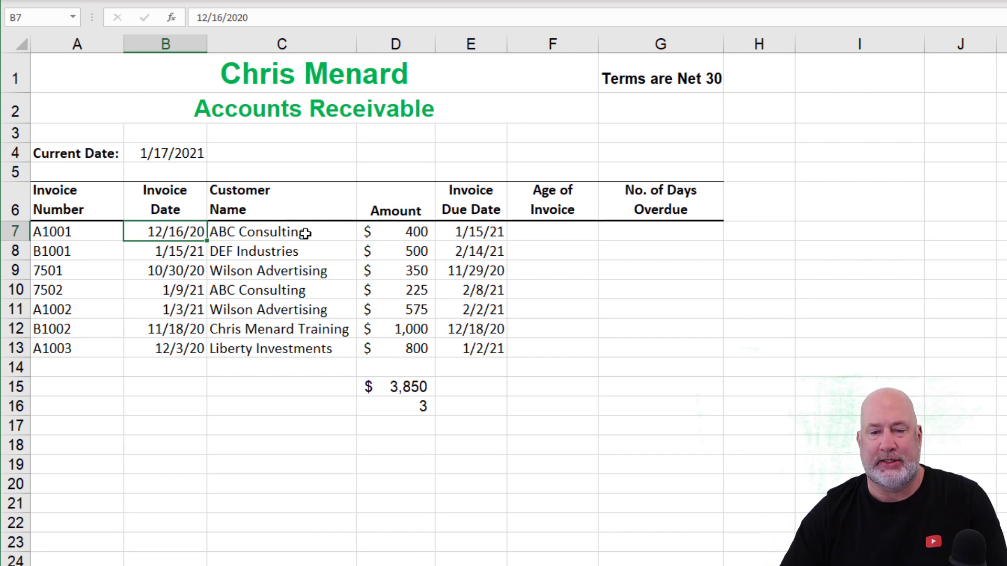
left_click(659, 76)
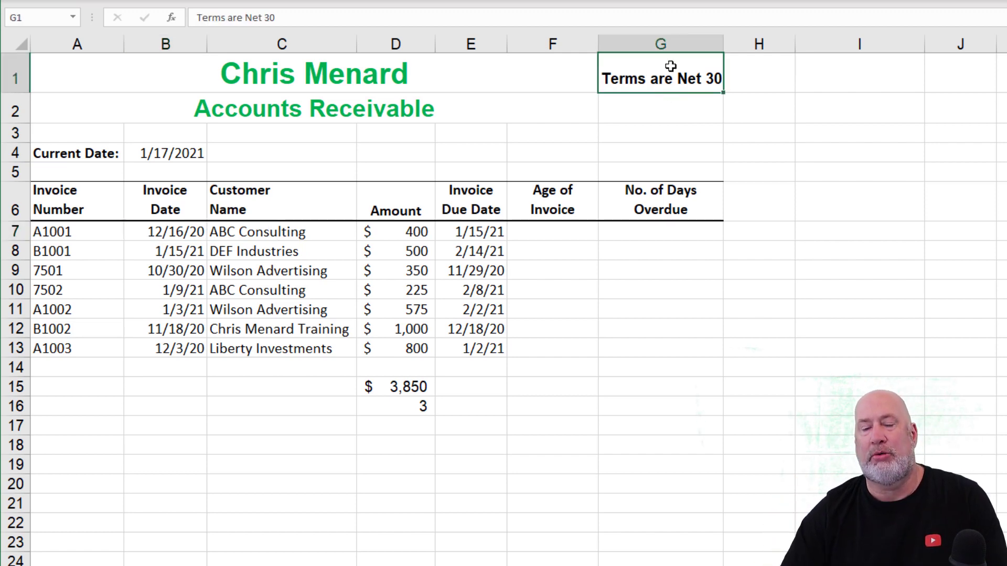
left_click(551, 231)
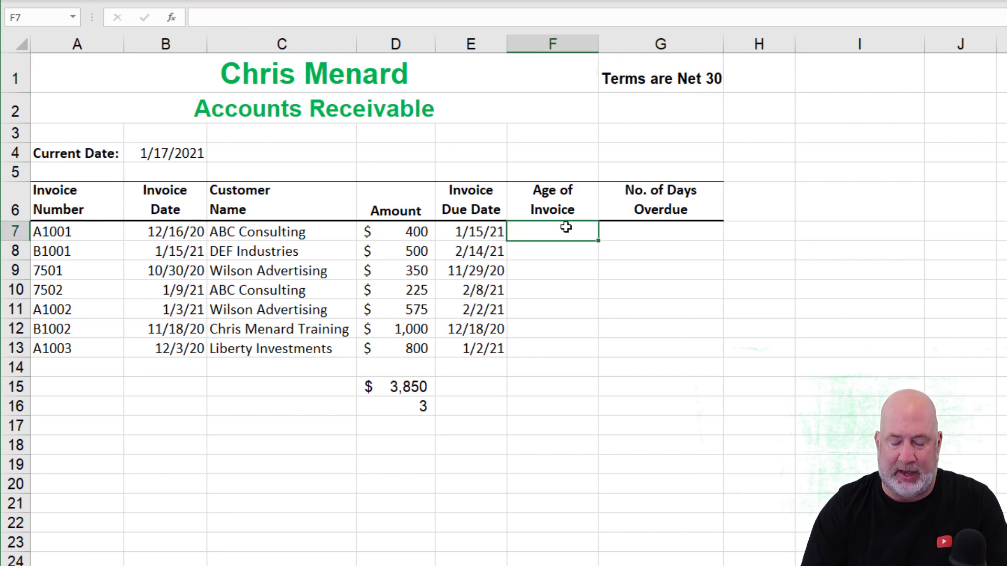
Step: Enter =TODAY()-B7 in F7 and fill it down to F13, giving ages 32, 2, 79, 8, 14, 60, 45
type("=today(")
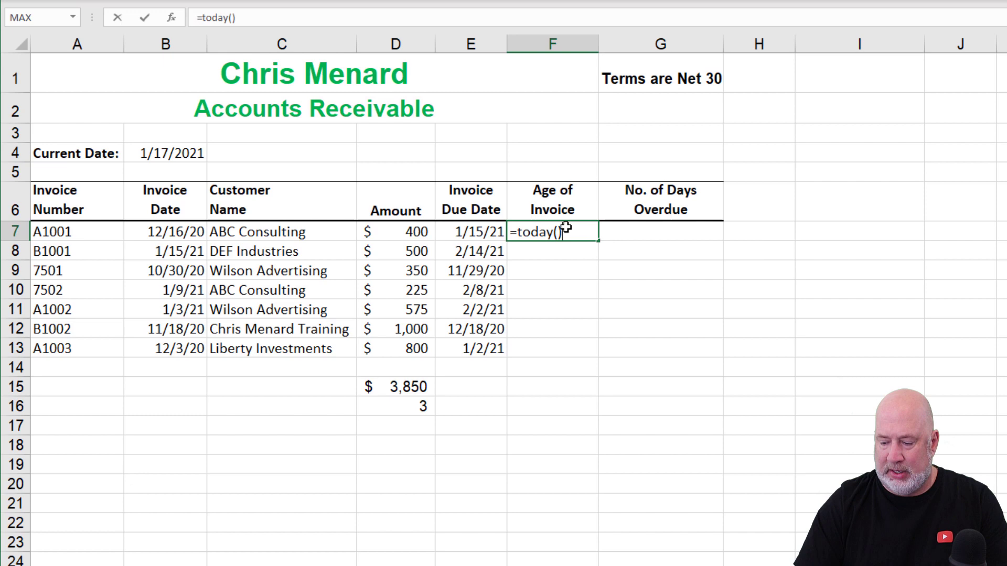
type("-")
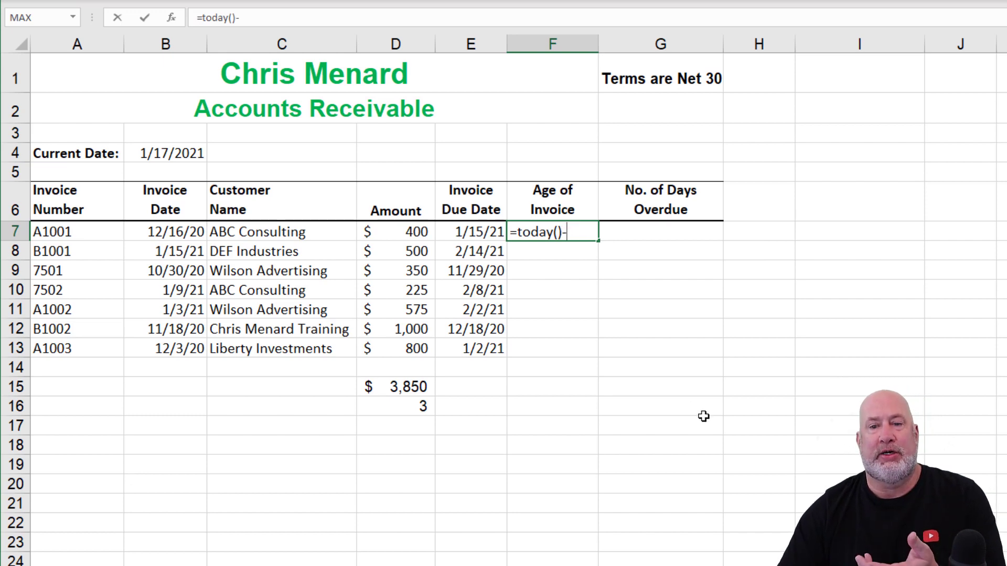
left_click(164, 232)
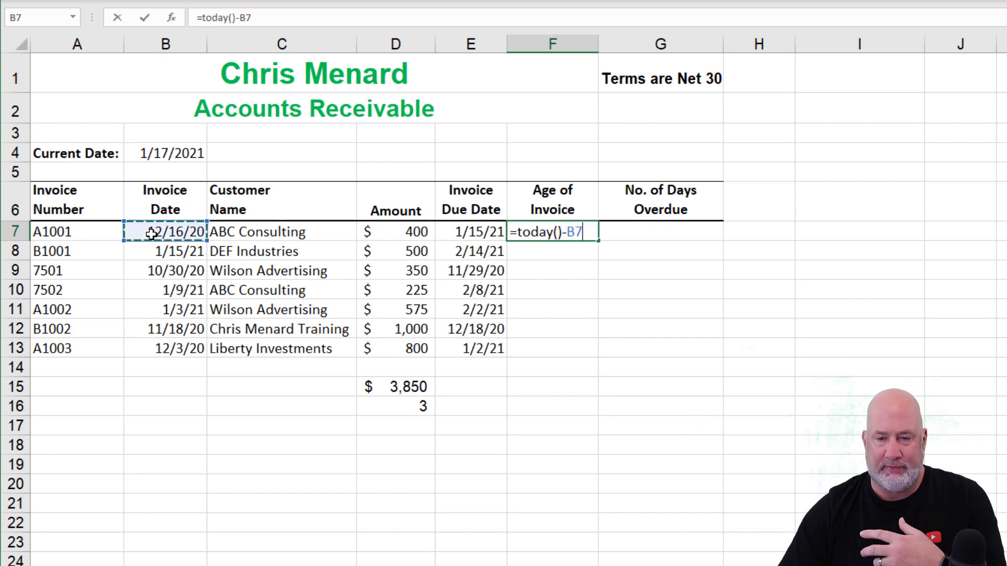
key("Enter")
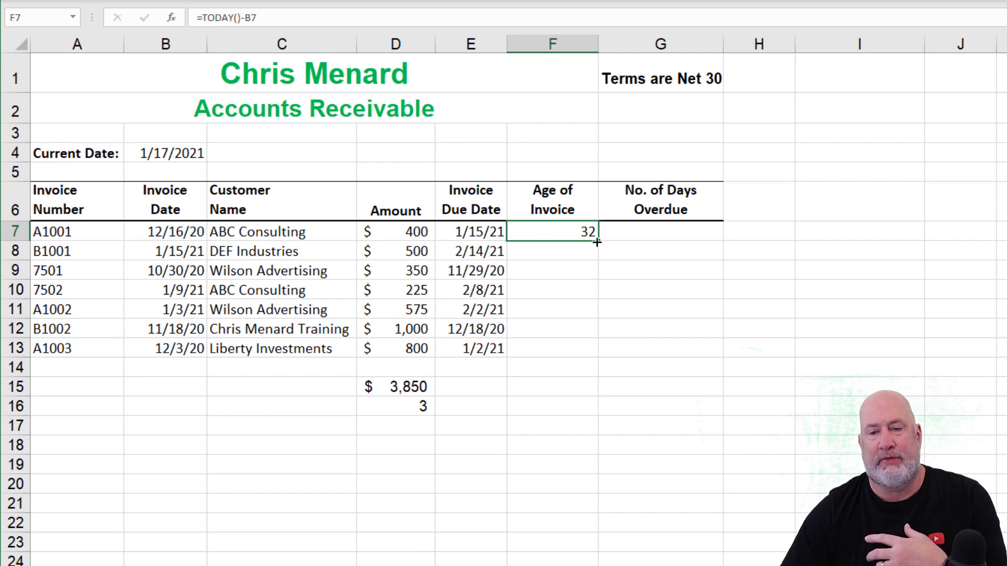
left_click_drag(596, 242, 596, 348)
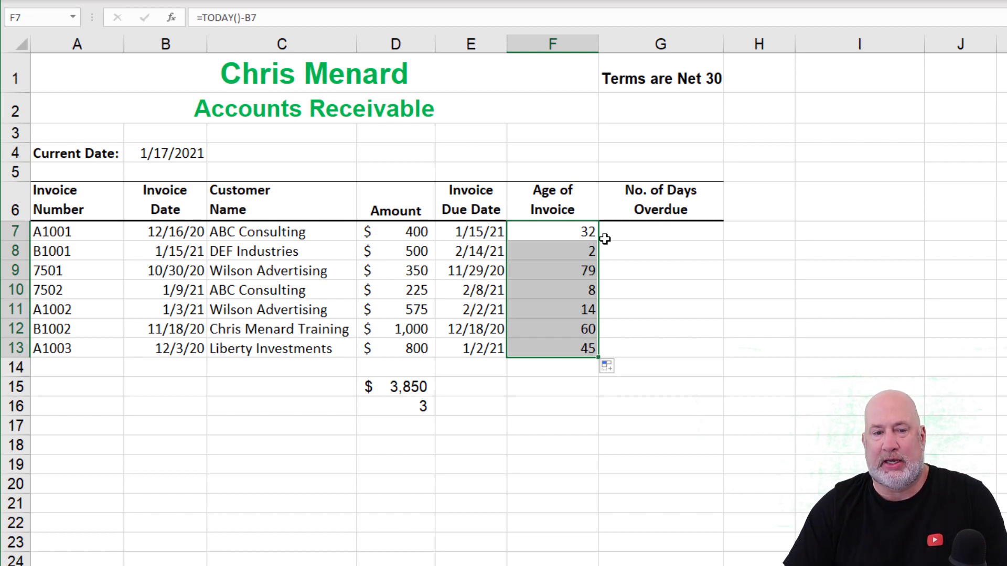
left_click(552, 232)
type("=")
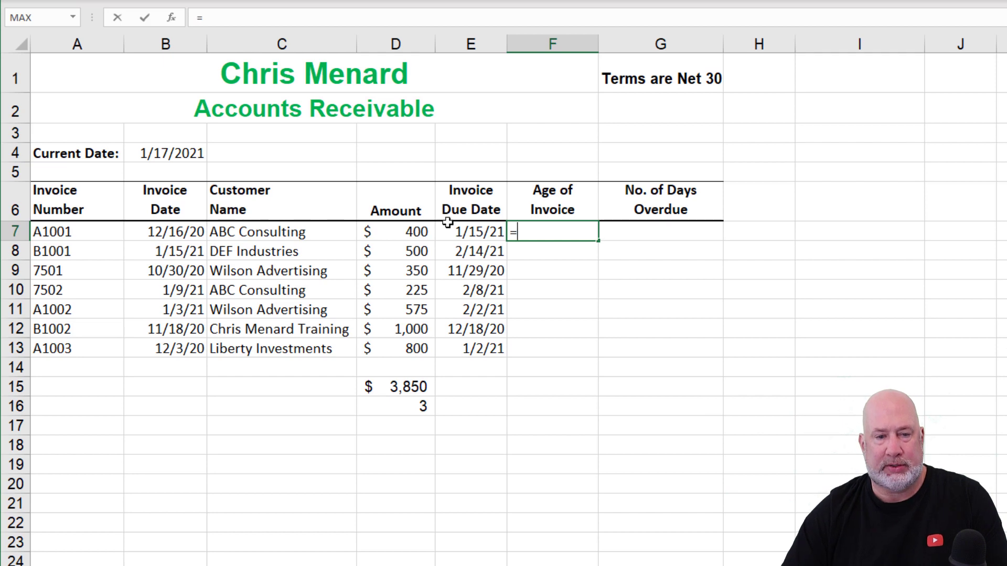
Step: Enter =$B$4-B7 in F7 with an absolute Current Date reference and fill it down to F13
left_click(164, 153)
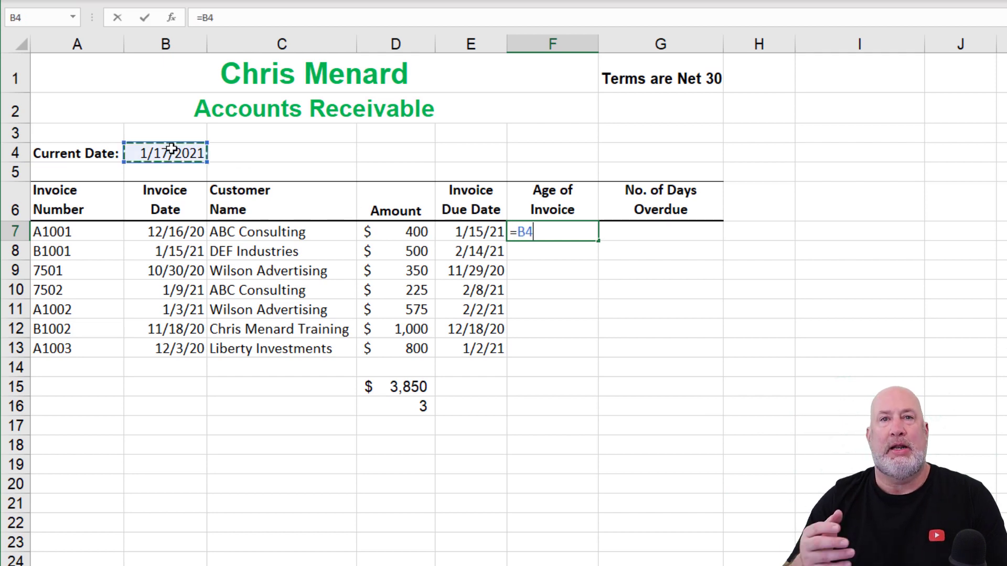
key("f4")
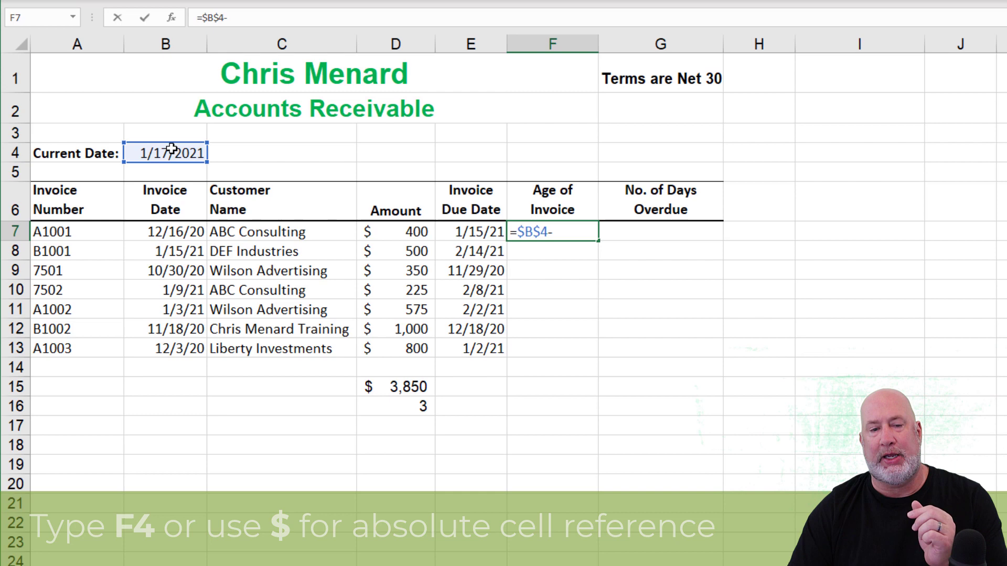
left_click(164, 232)
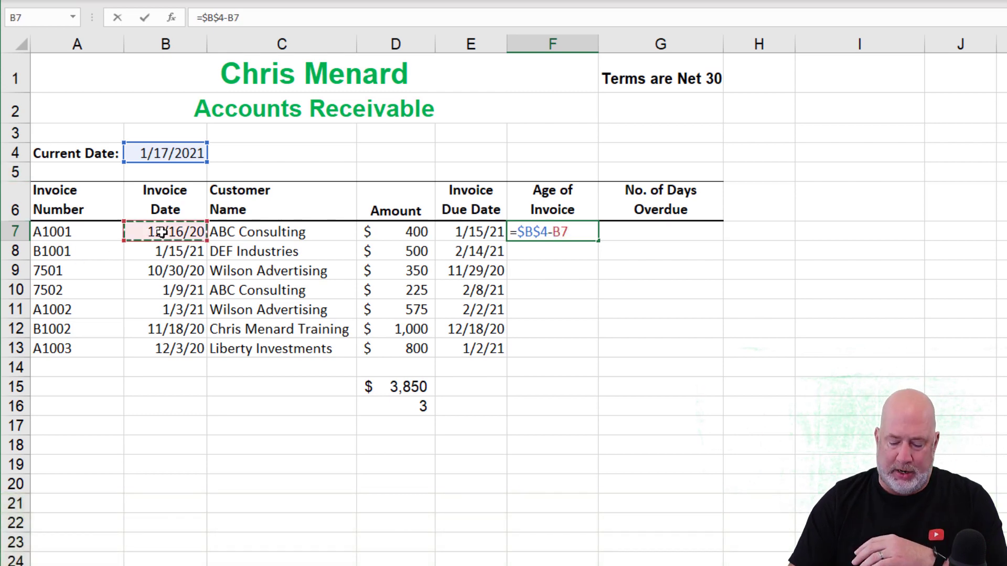
key("Enter")
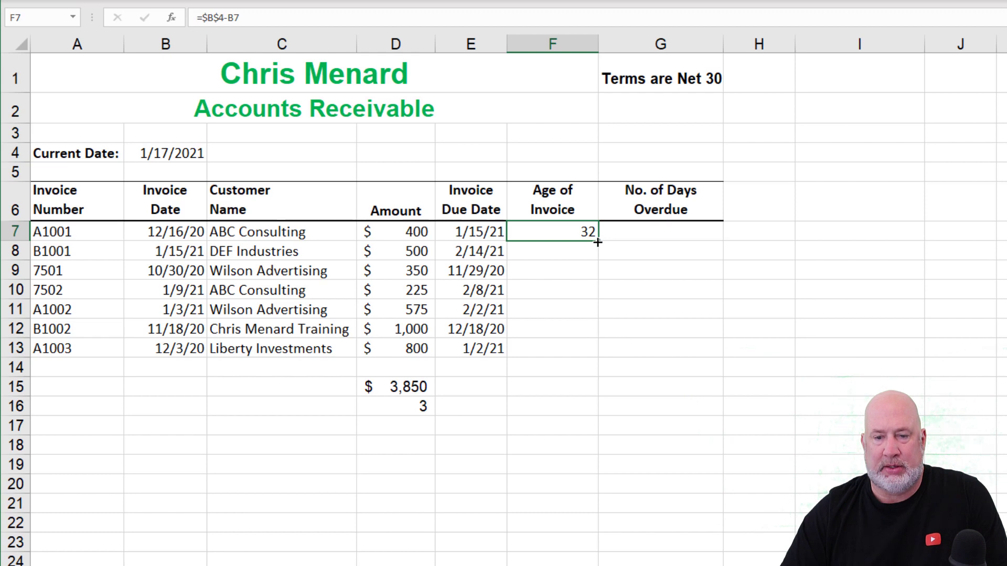
left_click_drag(597, 242, 597, 349)
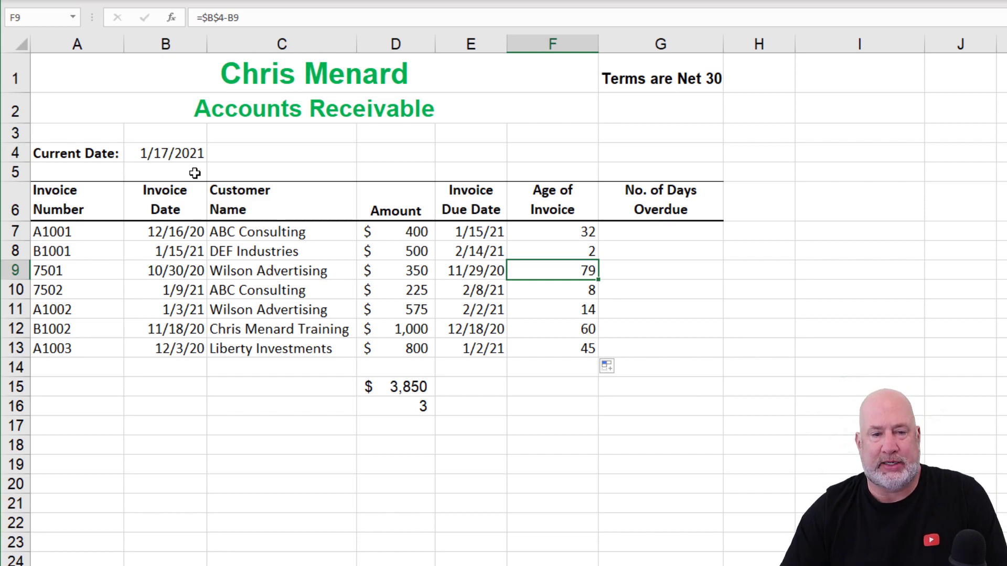
Step: Review the B4 and F7 formulas, then move to G7 for the days overdue
left_click(165, 154)
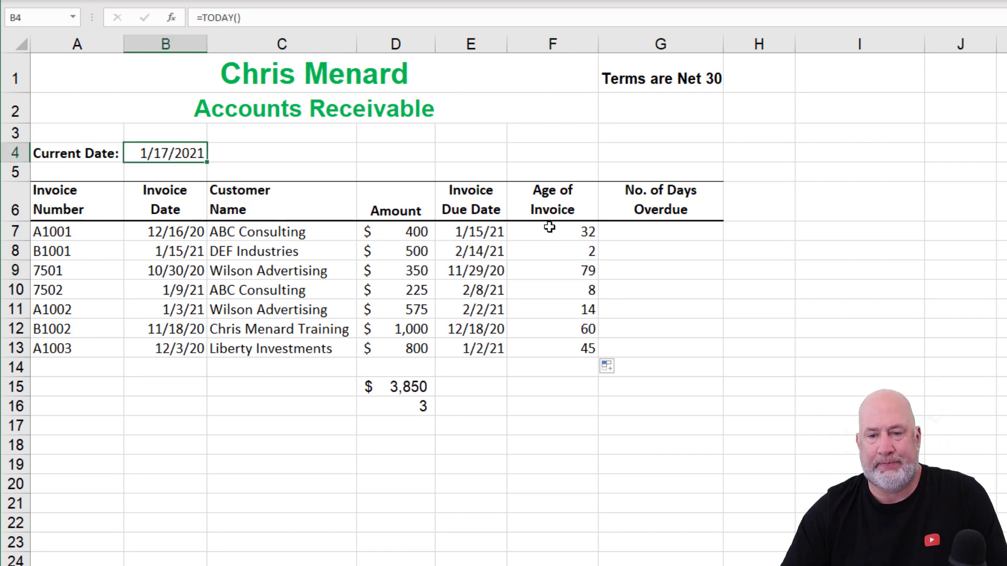
left_click(551, 230)
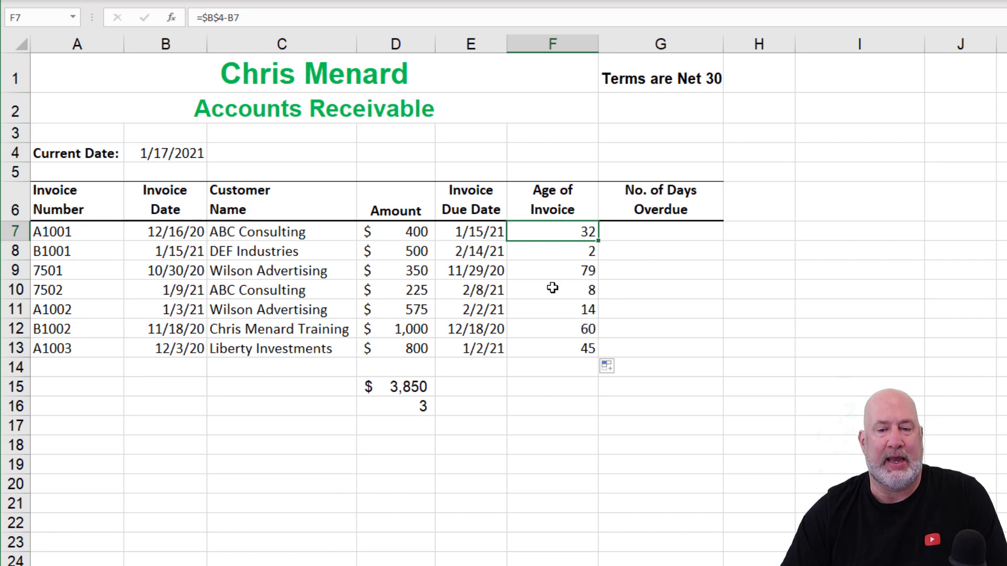
left_click(659, 231)
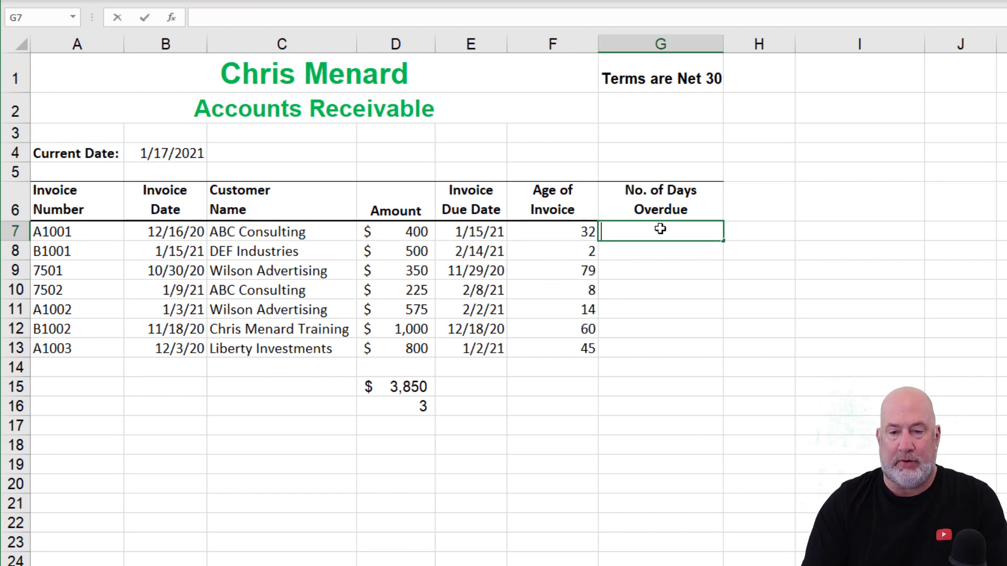
Step: Enter =F7-30 in G7 and fill it down to G13, giving 2, -28, 49, -22, -16, 30, 15
type("=F7")
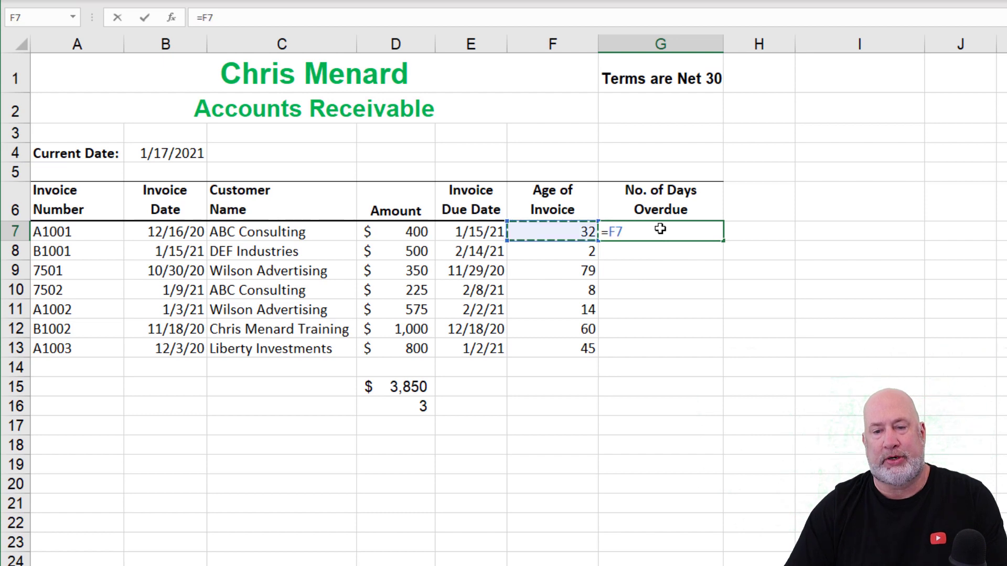
type("-30")
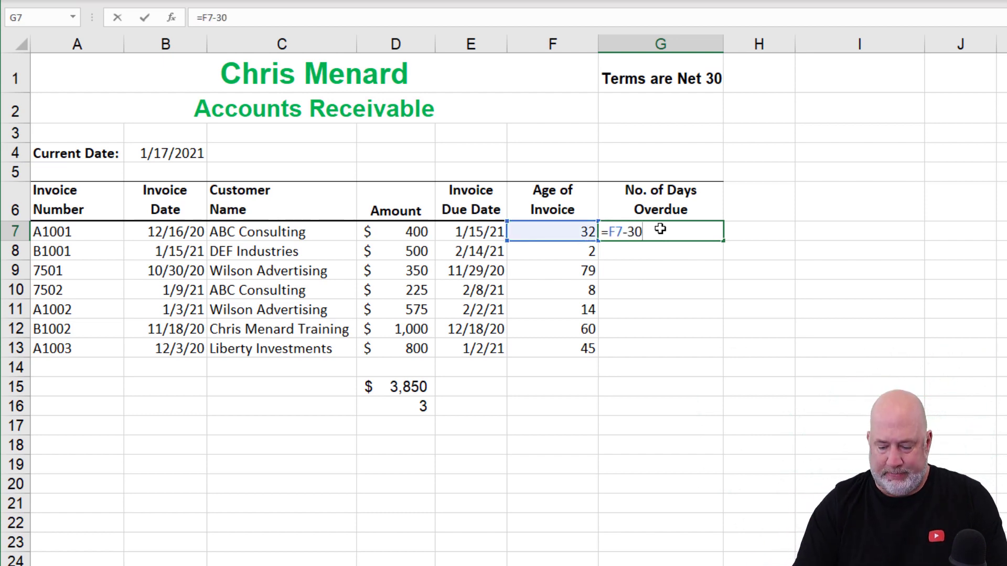
key("Enter")
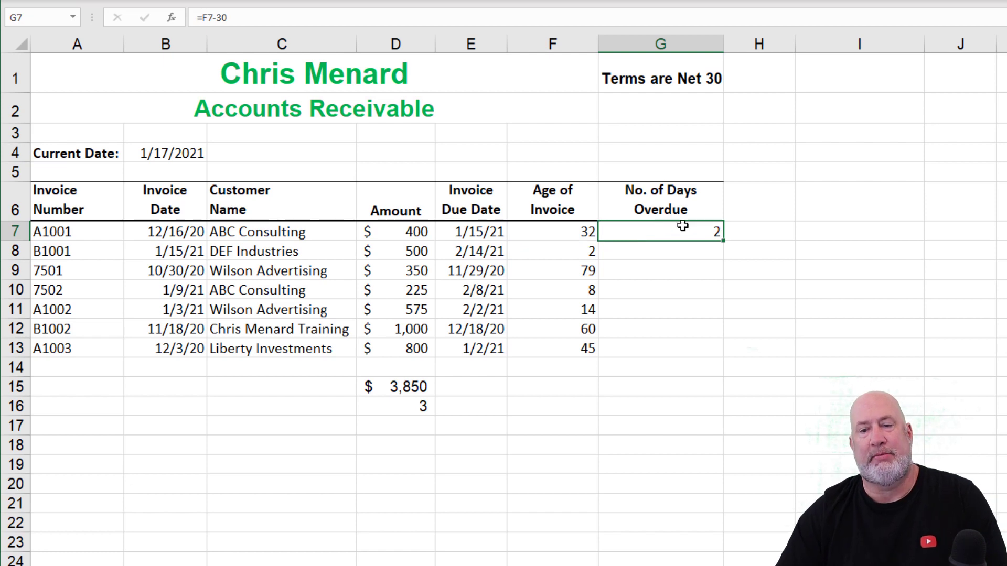
mouse_move(725, 244)
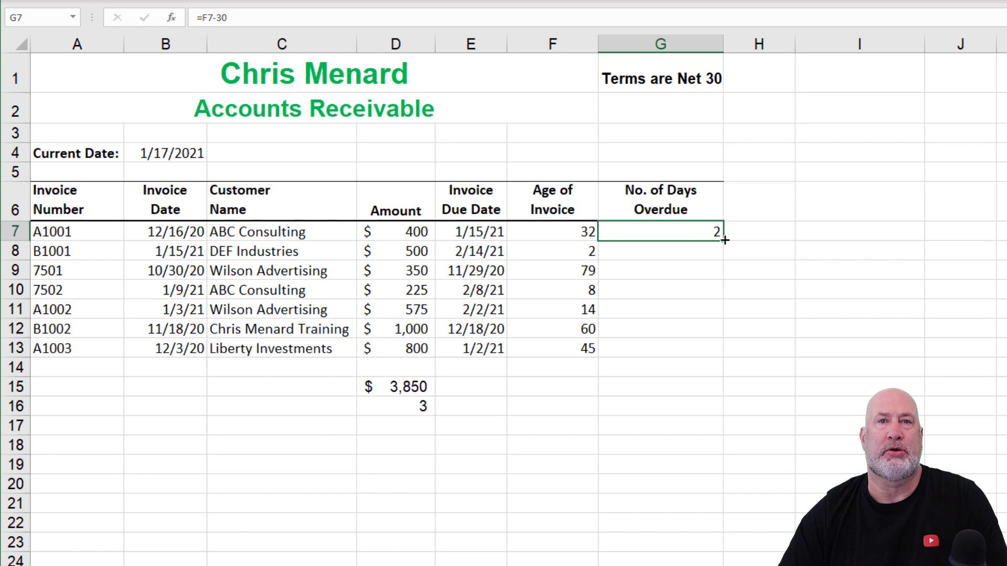
left_click_drag(724, 242, 725, 348)
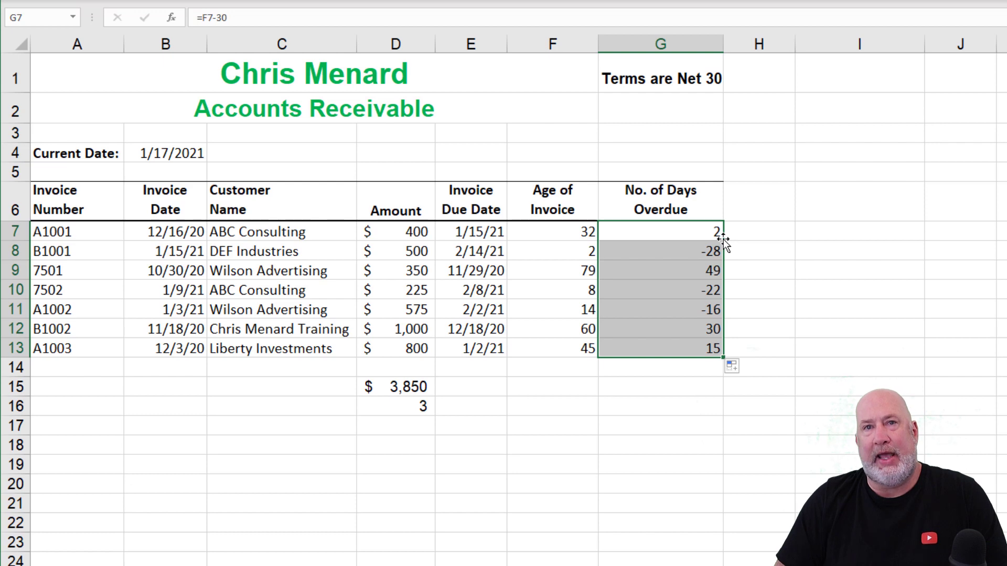
mouse_move(635, 389)
type("=av")
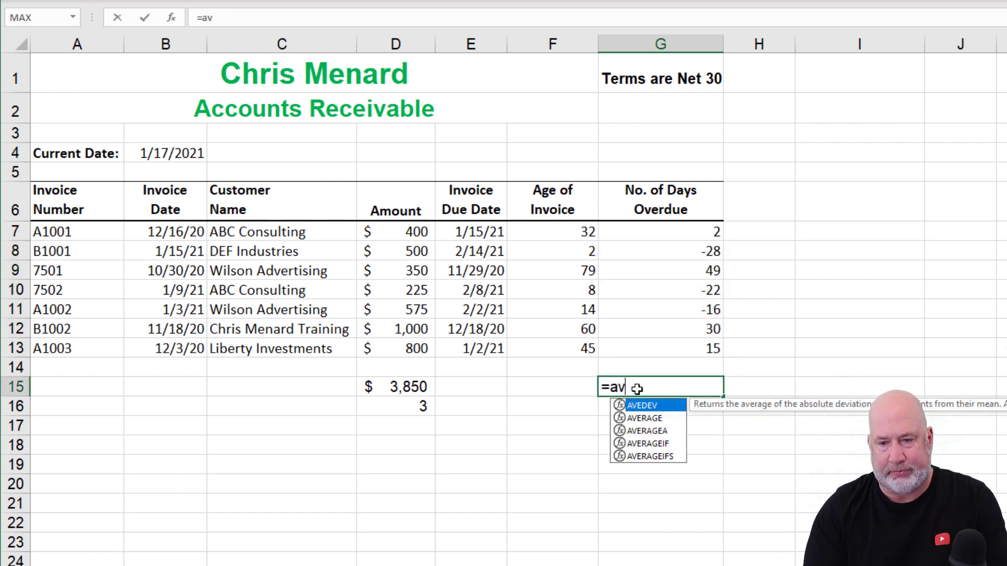
Step: Enter =AVERAGE(G7:G13) in G15, returning 4, and begin an AVERAGEIF beneath it
type("er")
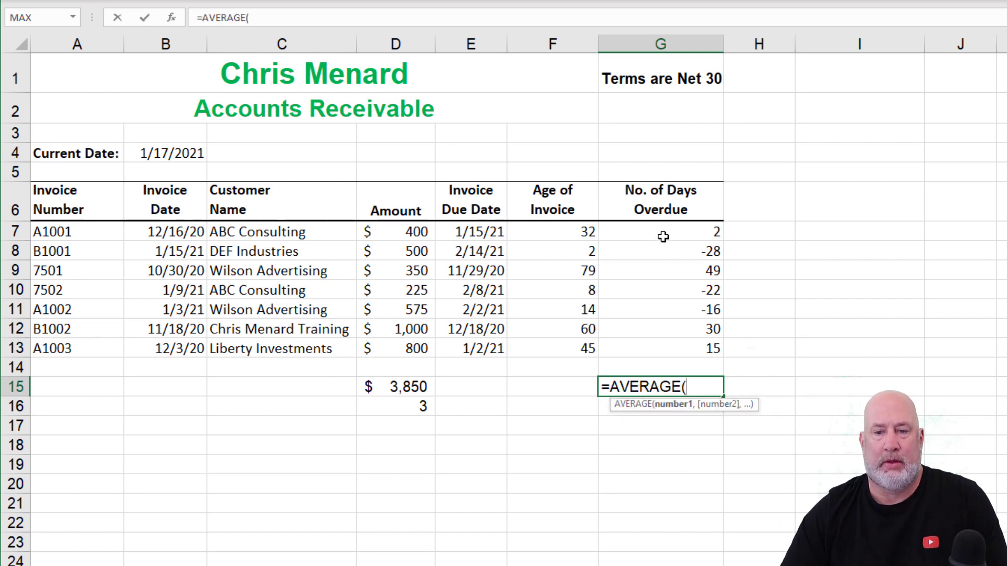
left_click_drag(660, 232, 660, 348)
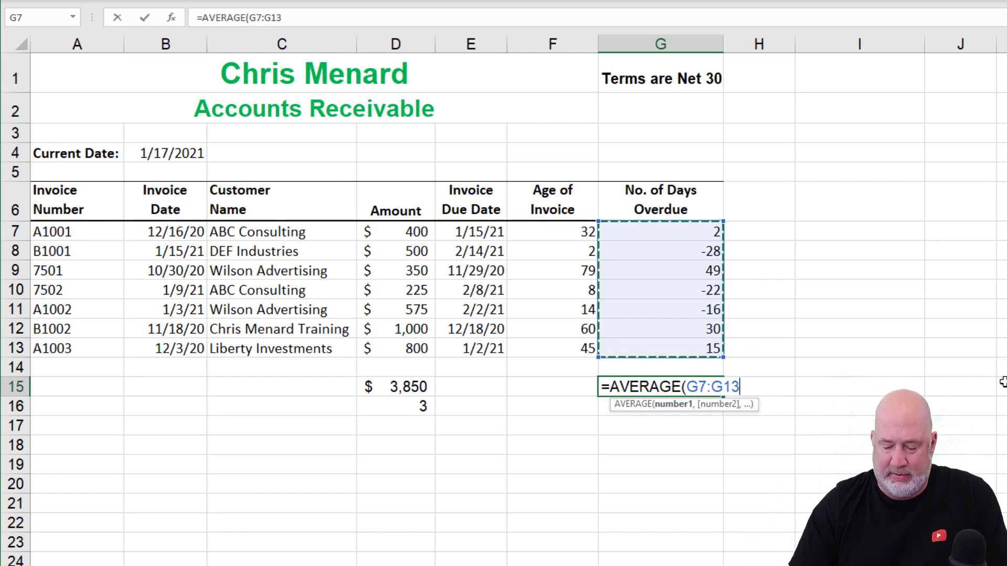
key("Enter")
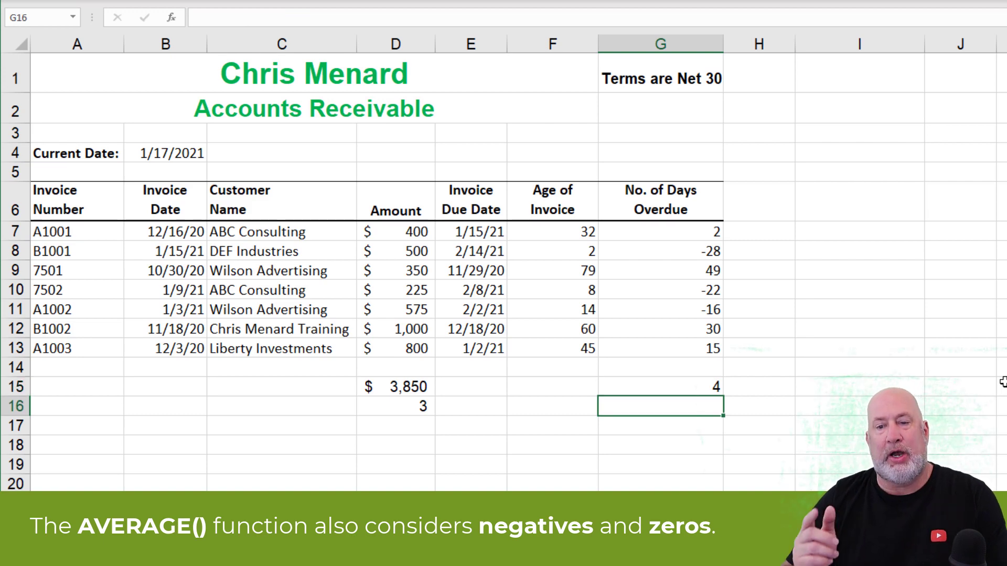
type("=avera")
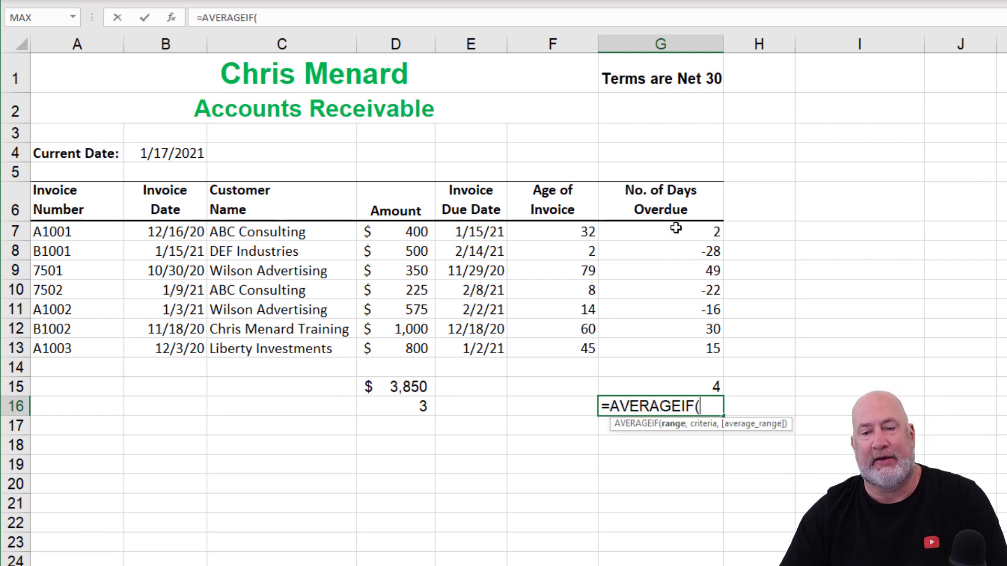
Step: Complete =AVERAGEIF(G7:G13,">0",G7:G13) in G16, averaging only positive overdue days to 24
left_click_drag(659, 232, 660, 348)
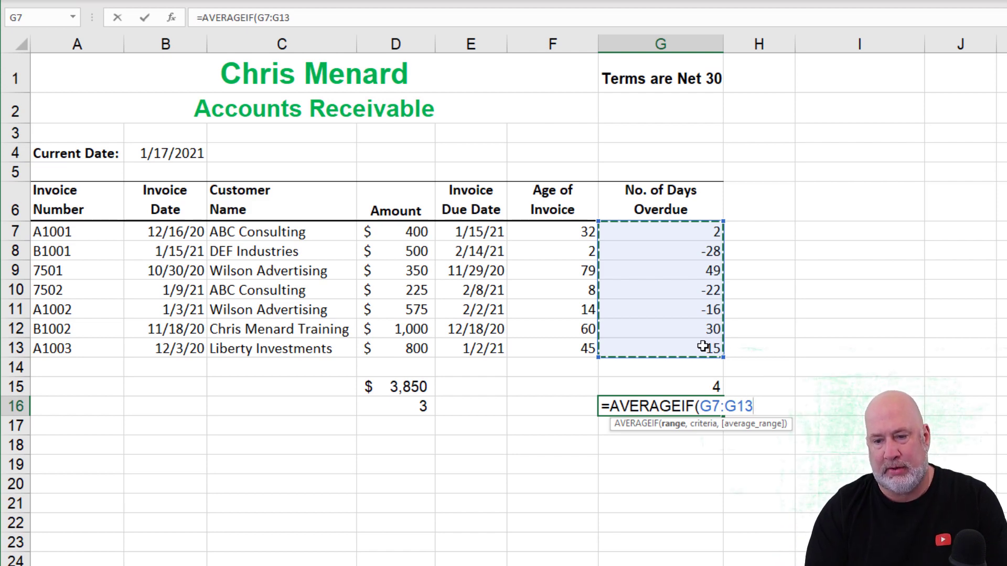
type(",\"")
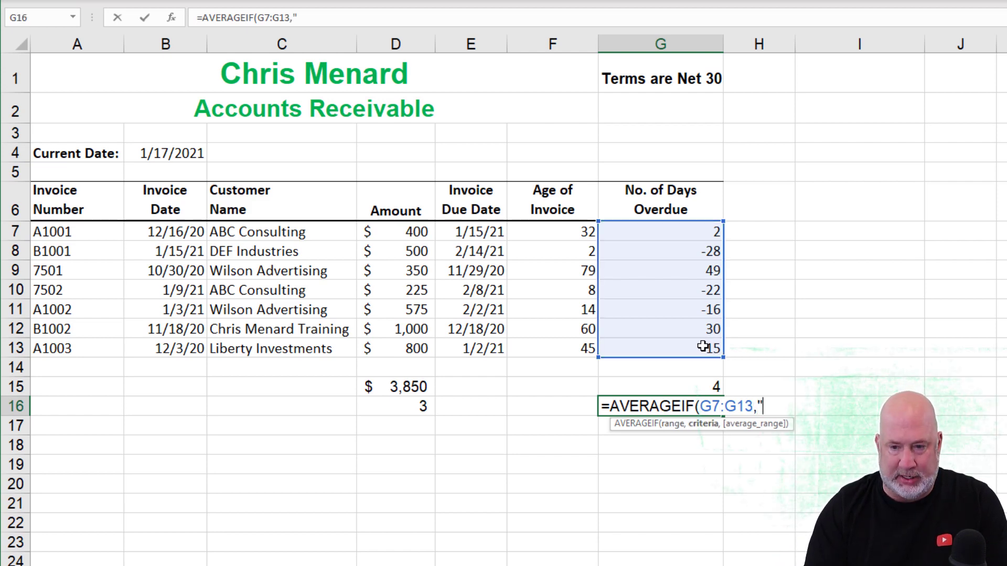
type(">0")
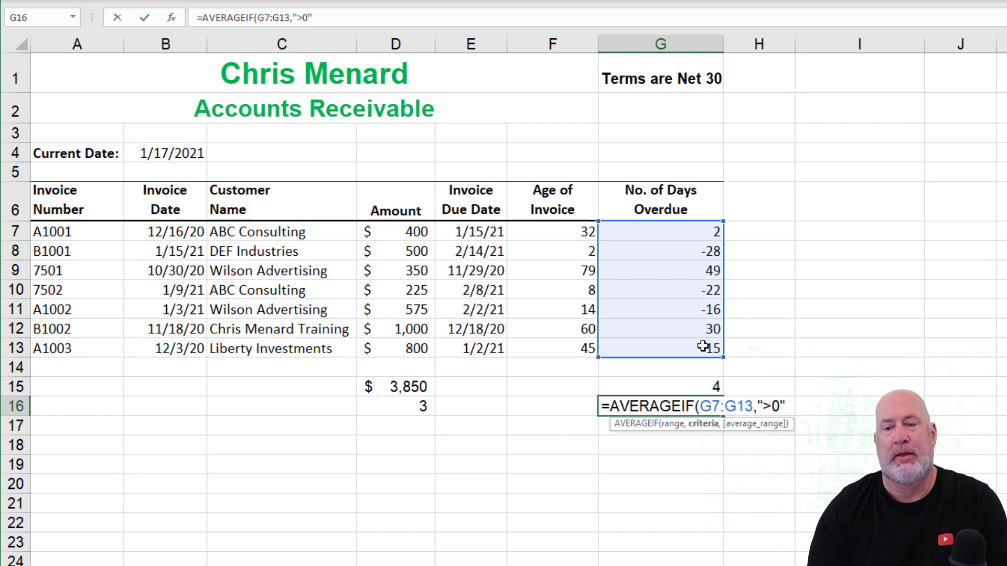
type(",")
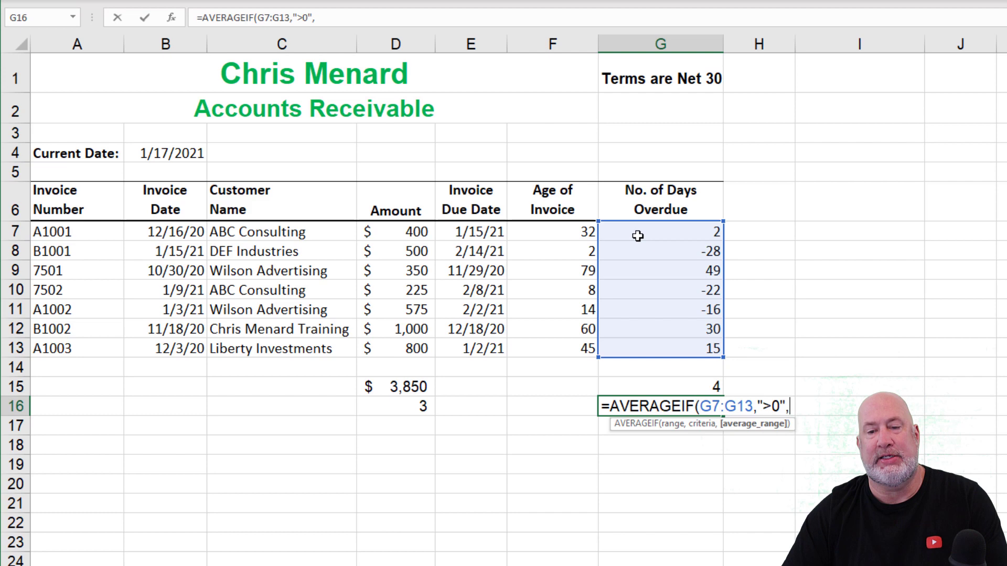
left_click_drag(659, 232, 660, 348)
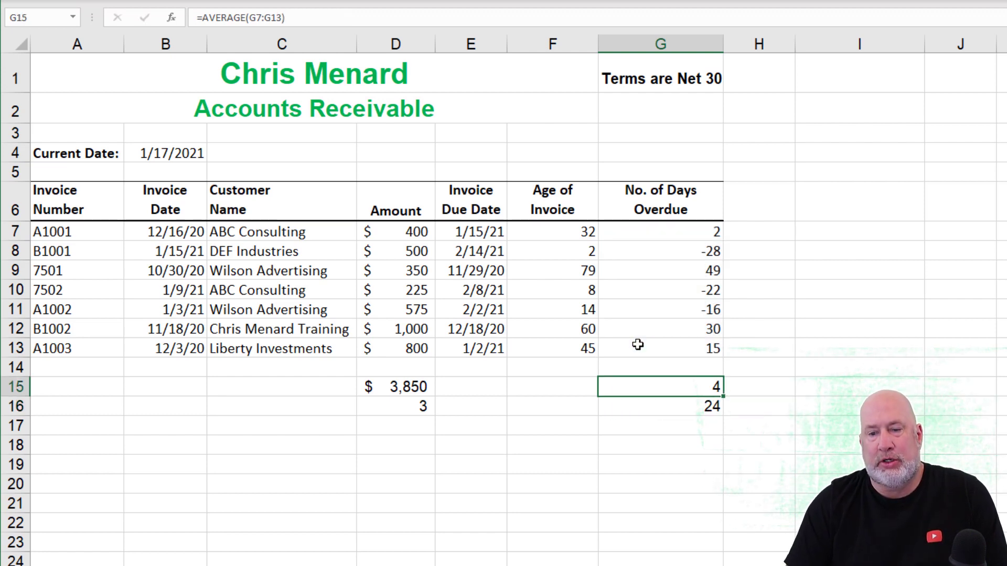
left_click(660, 406)
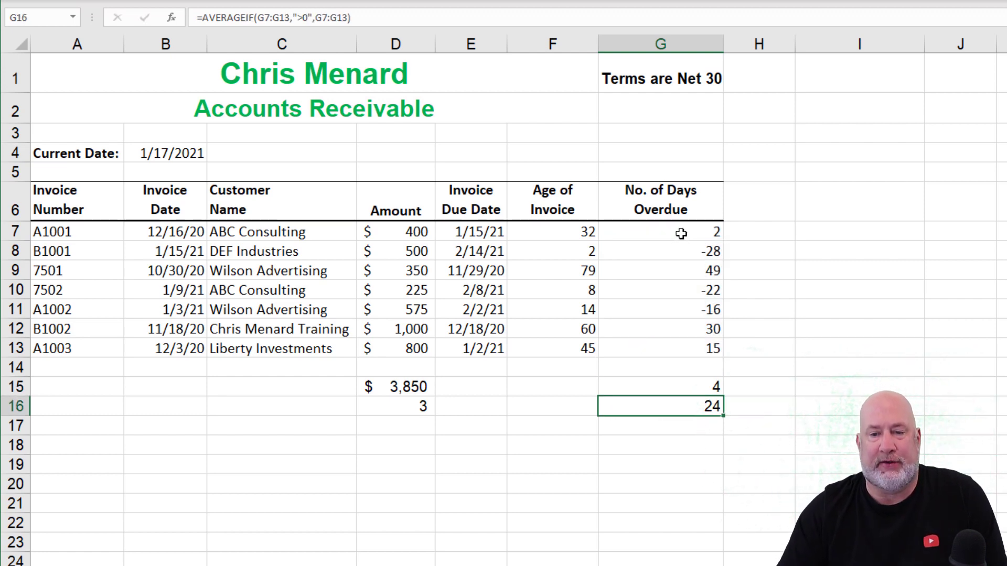
left_click(659, 231)
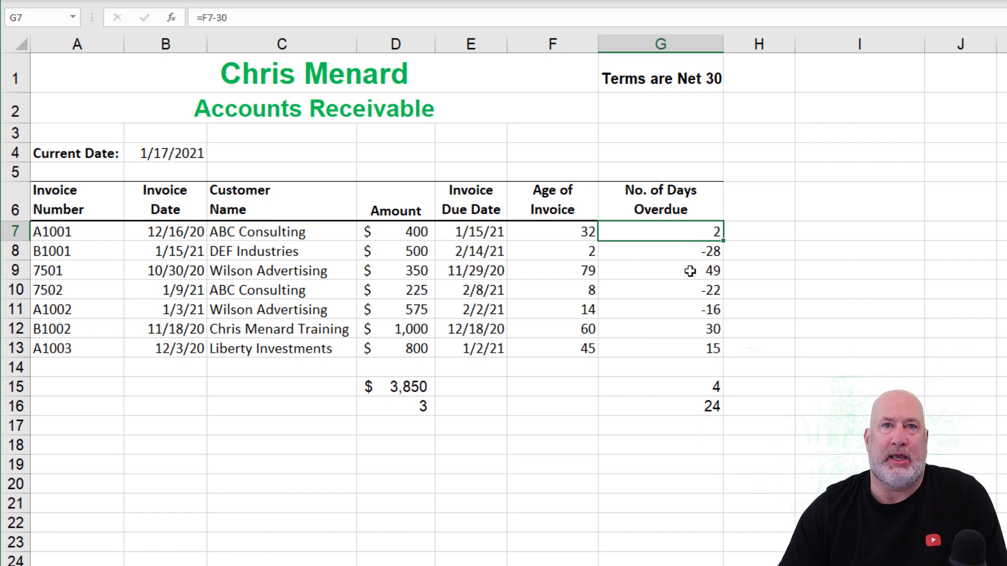
left_click(659, 271)
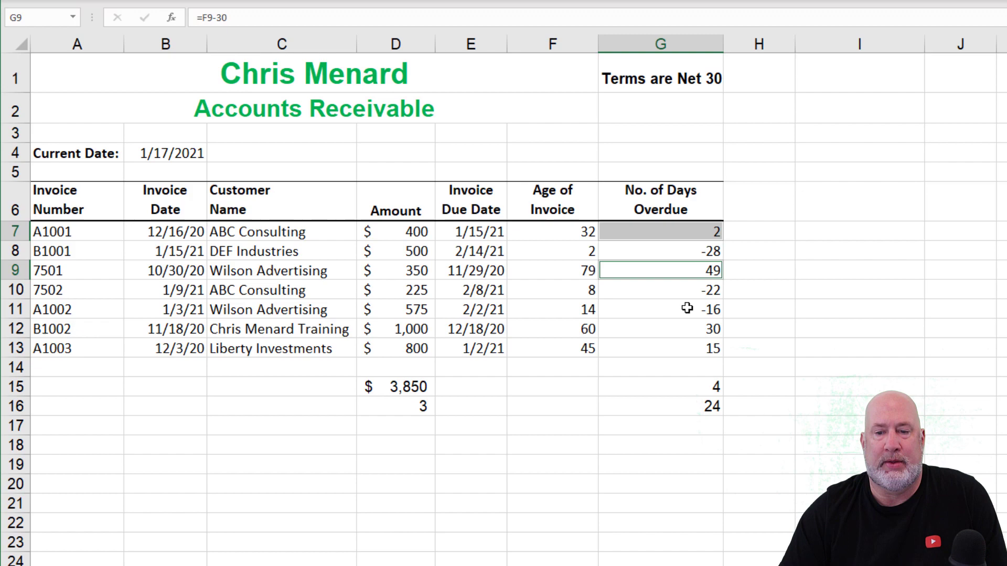
left_click(660, 348)
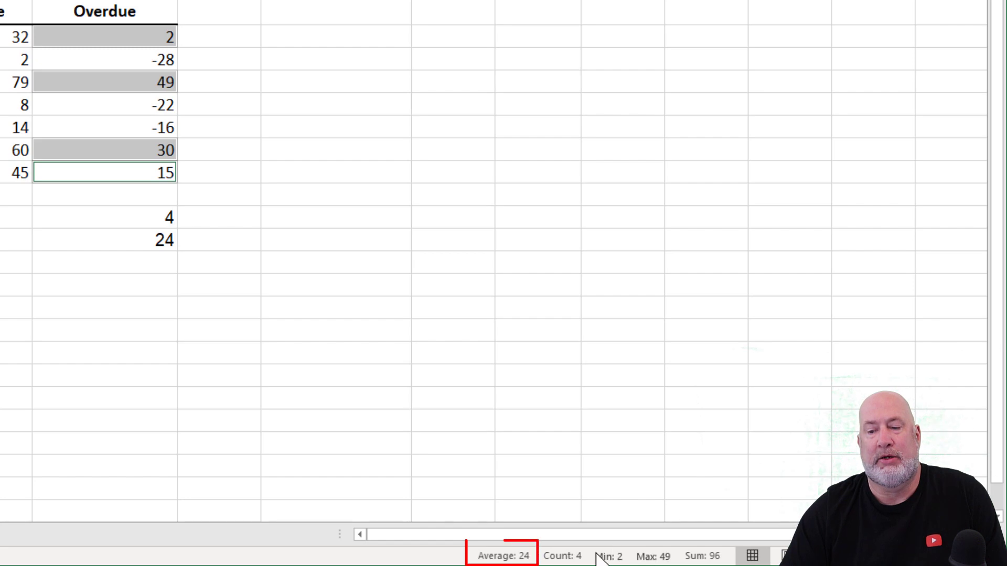
mouse_move(199, 302)
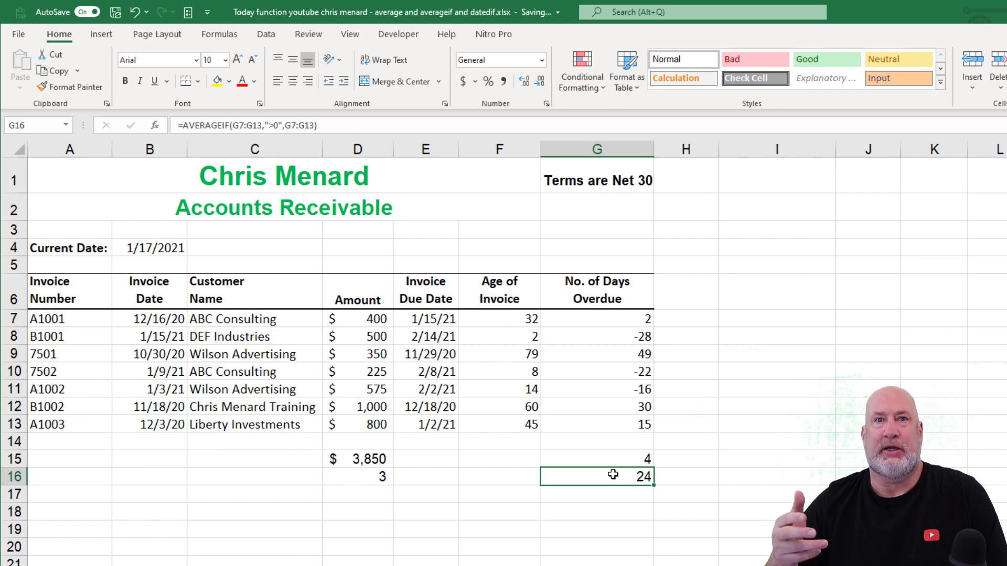
Step: On the HR sheet, label C1 Current Date and enter =TODAY() in D1 to show 1/17/2021
left_click(121, 547)
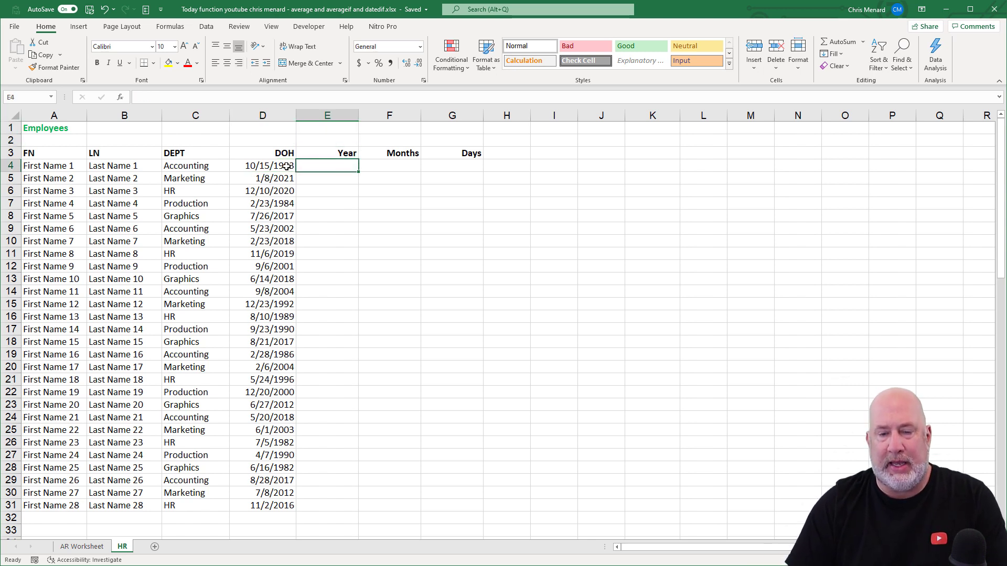
left_click(327, 140)
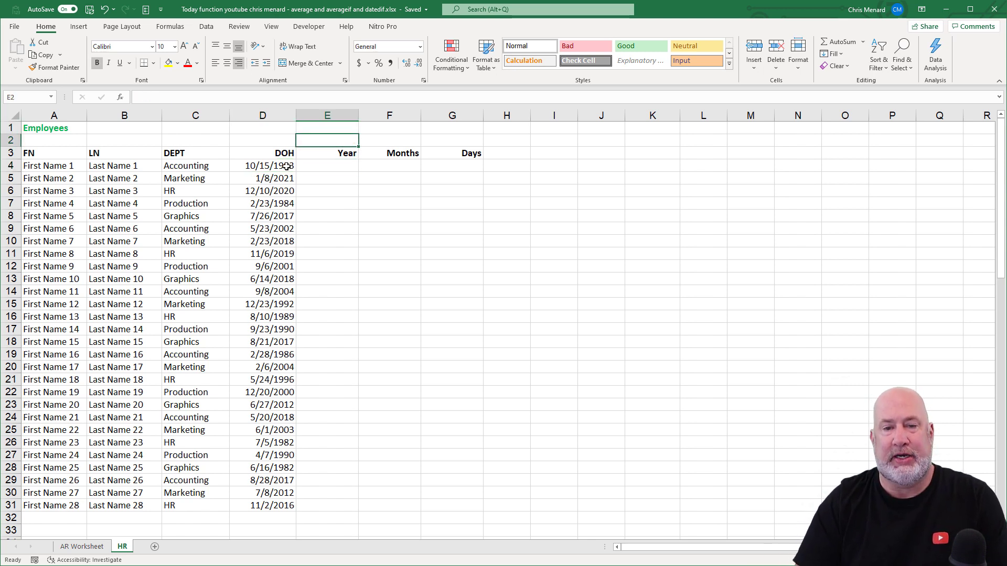
type("Current Date")
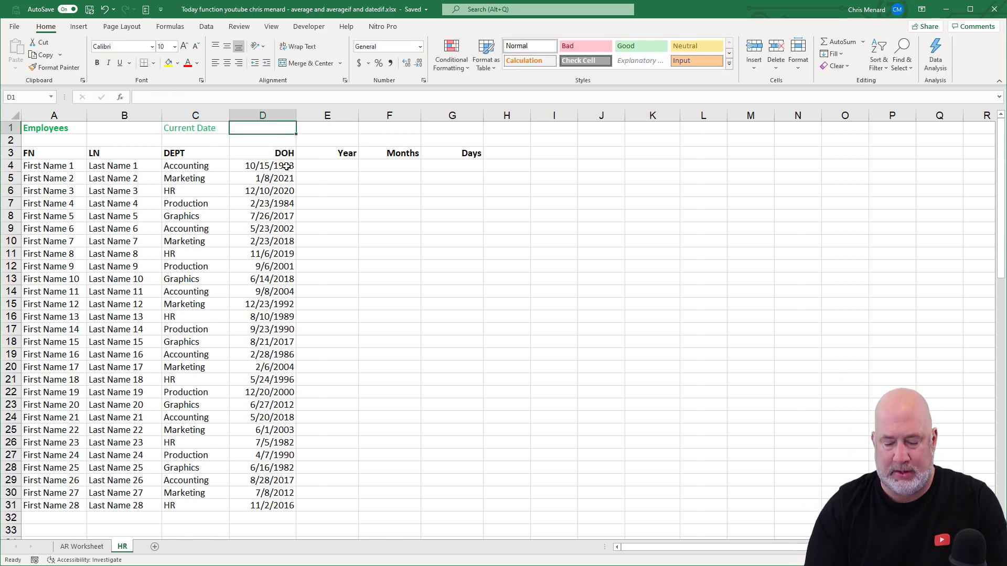
type("=TODAY(")
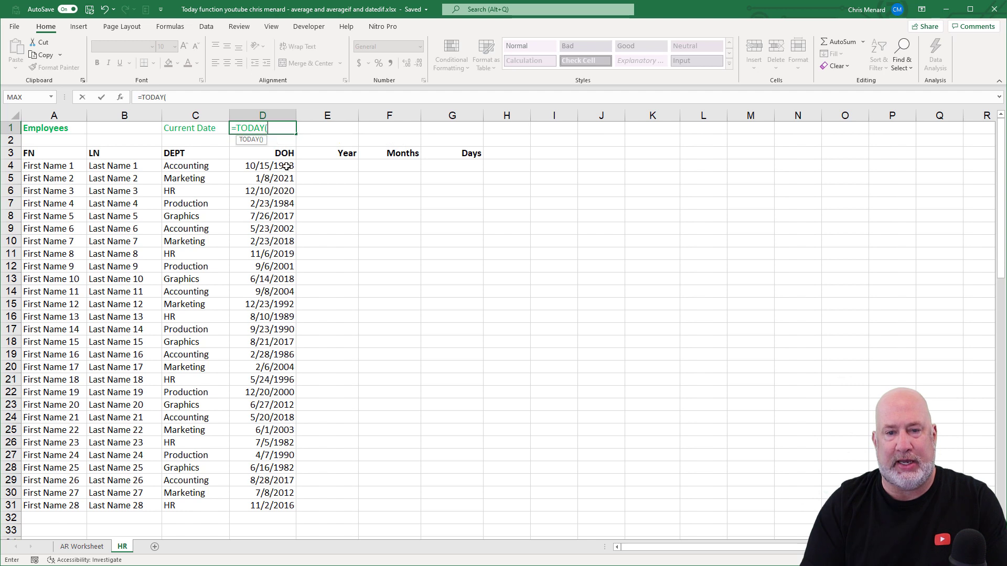
key("Enter")
type("=")
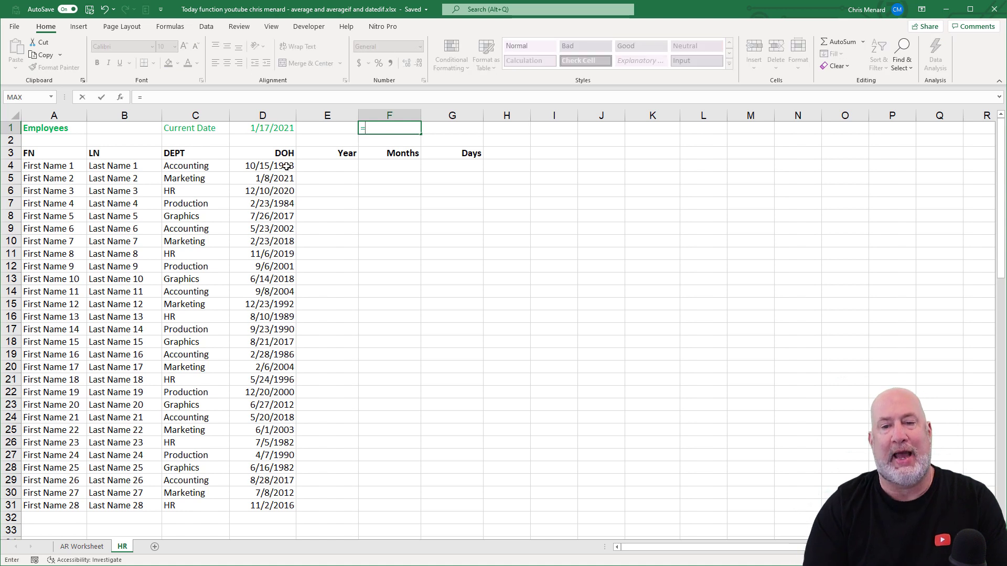
Step: Try =TODAY()+2 and =TODAY()-7 in F1, showing 1/10/2021, then select E4 for the years formula
type("today()")
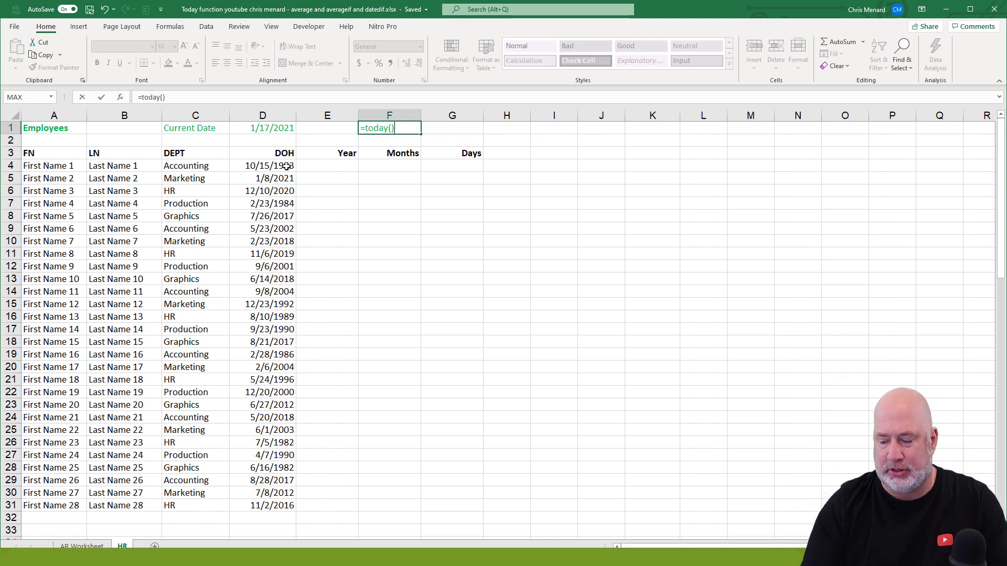
type("+2")
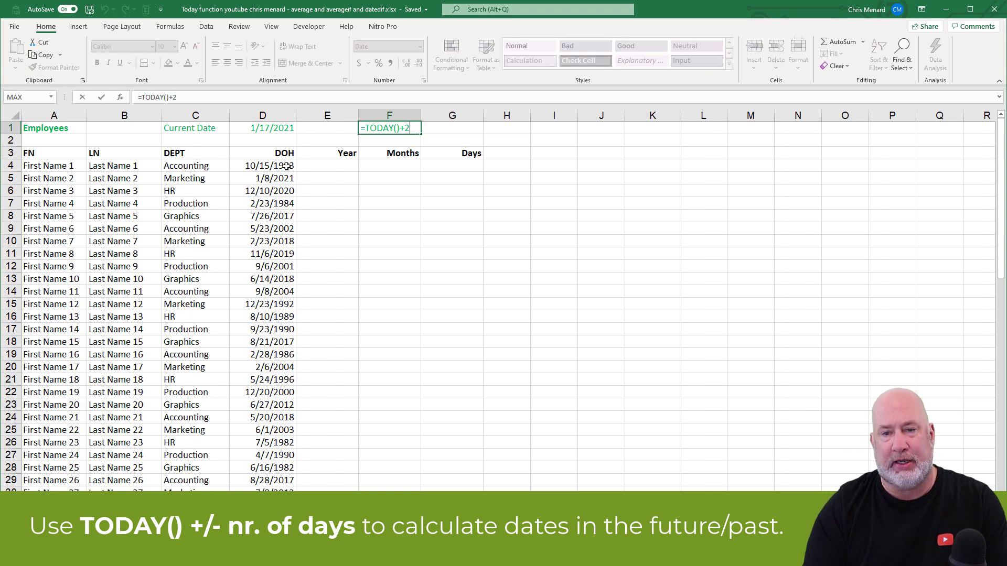
key("Backspace")
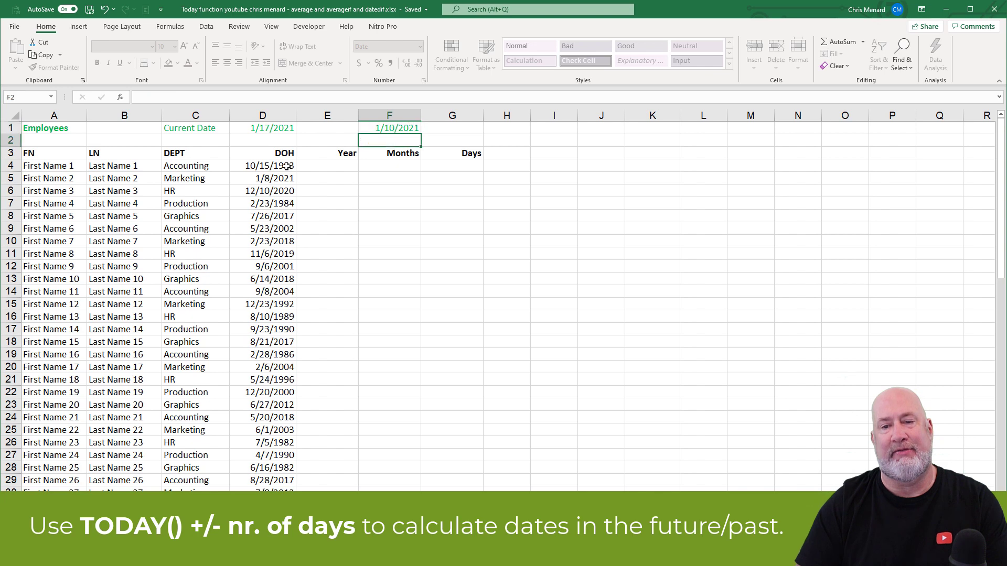
left_click(388, 128)
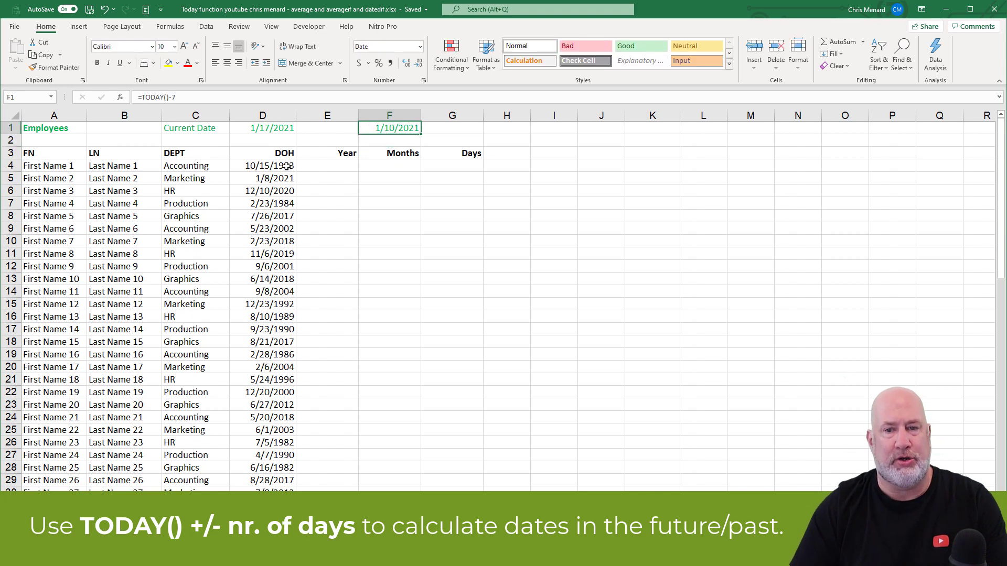
left_click(262, 128)
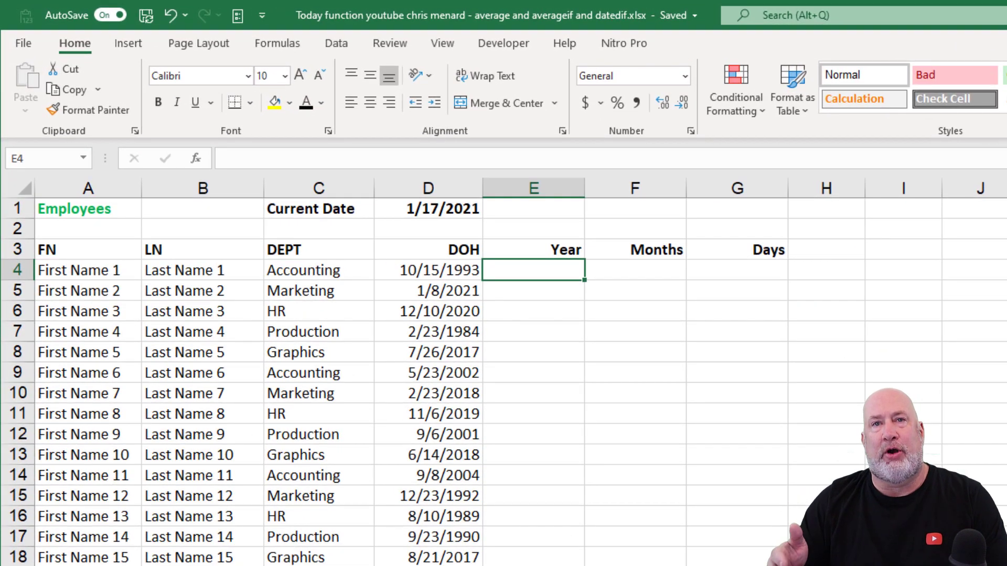
Step: Enter =DATEDIF(D4,$D$1,"Y") in E4, giving the first employee 27 years of service
type("=")
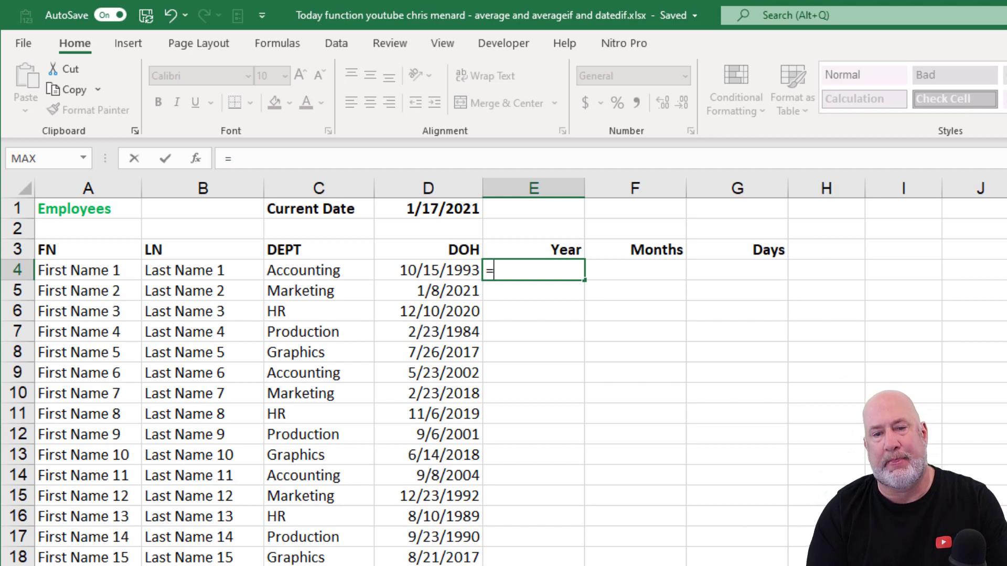
type("date")
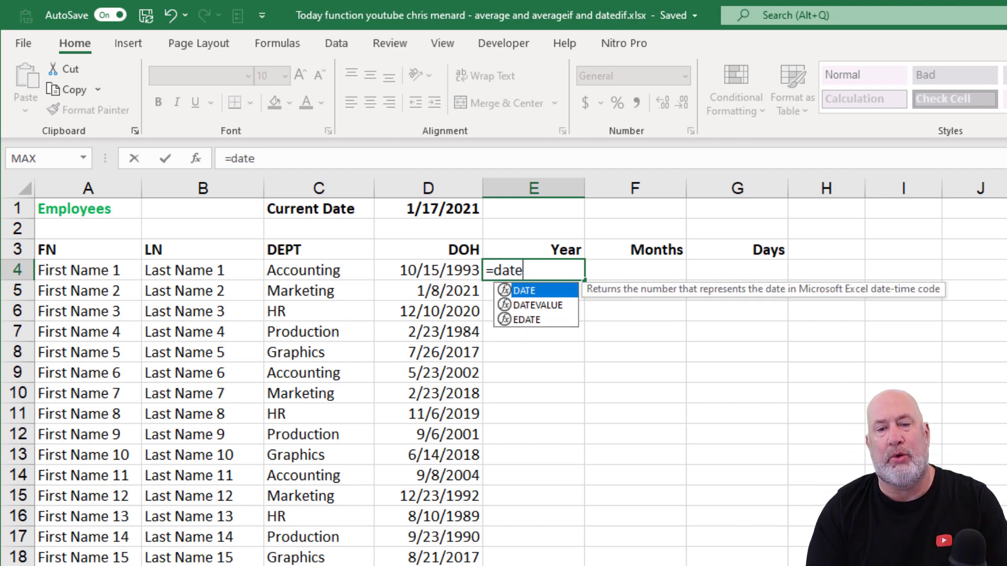
type("if")
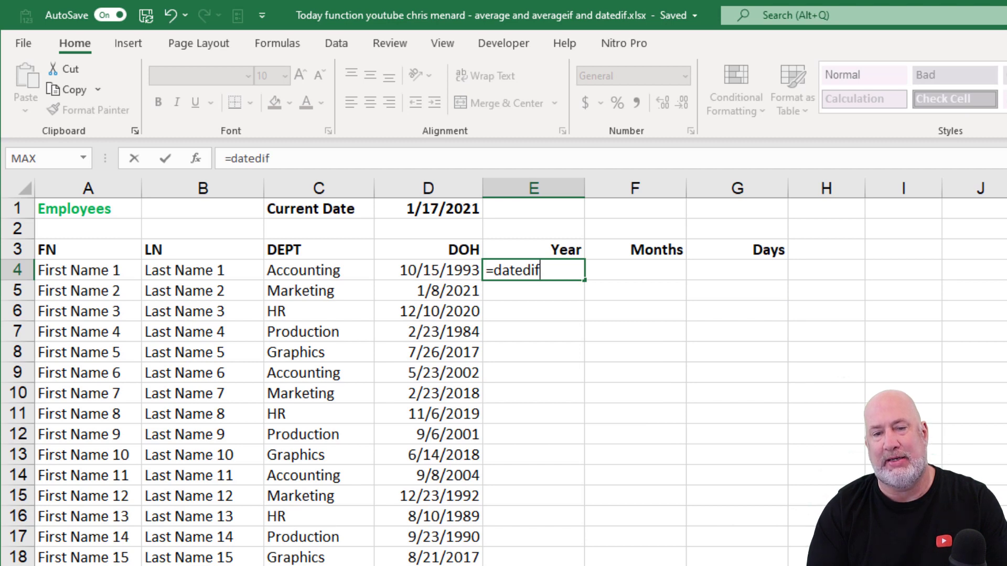
type("(")
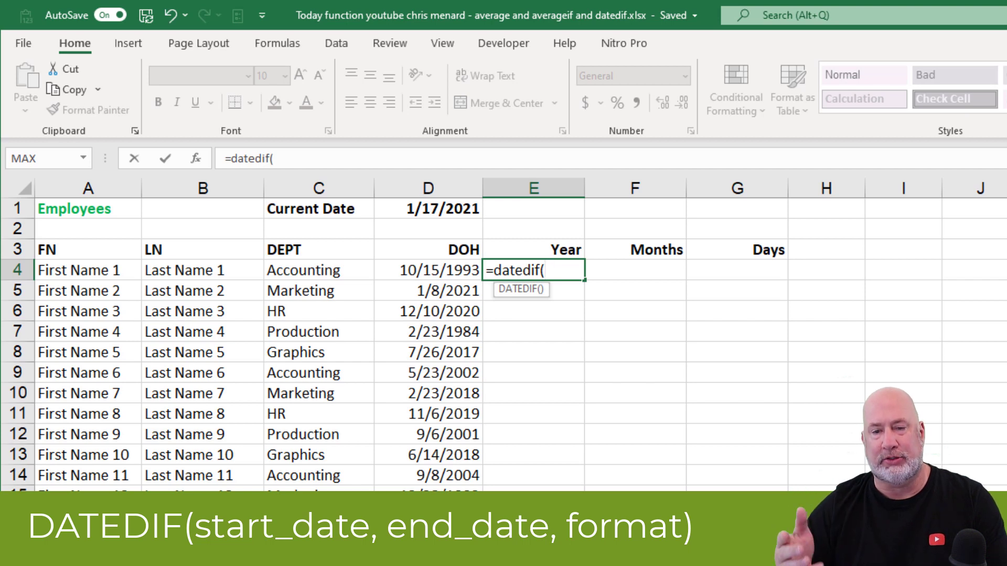
mouse_move(597, 347)
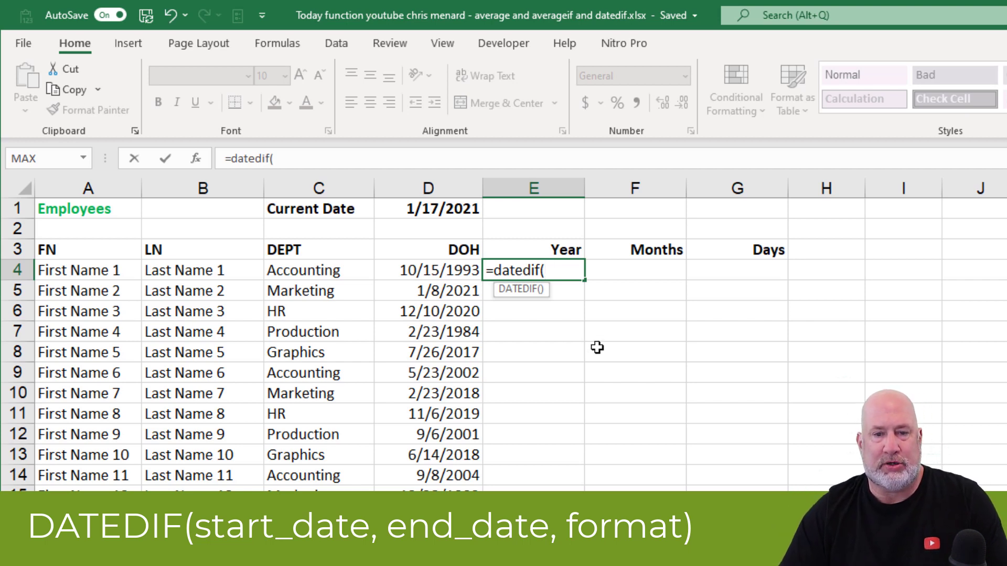
left_click(428, 270)
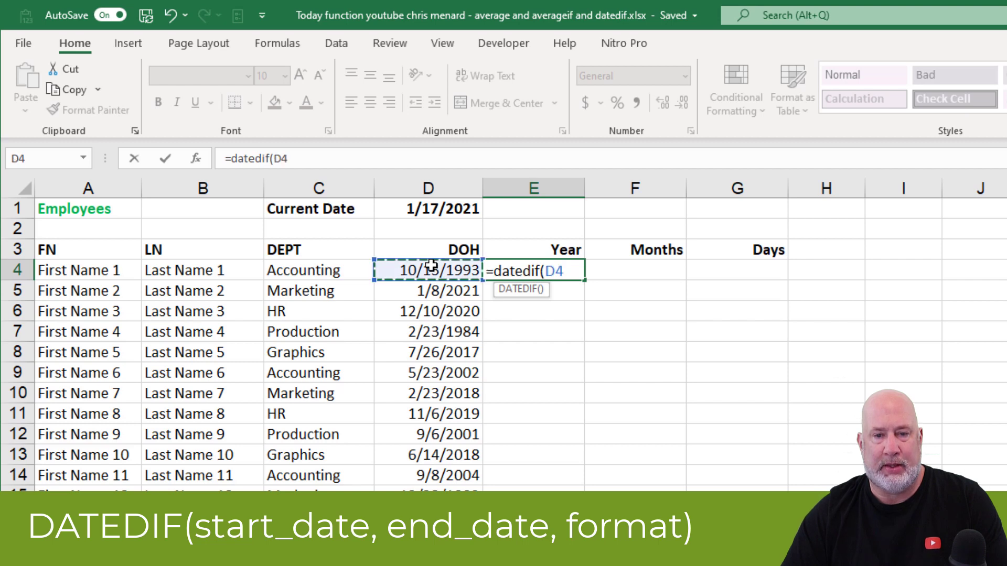
type(",")
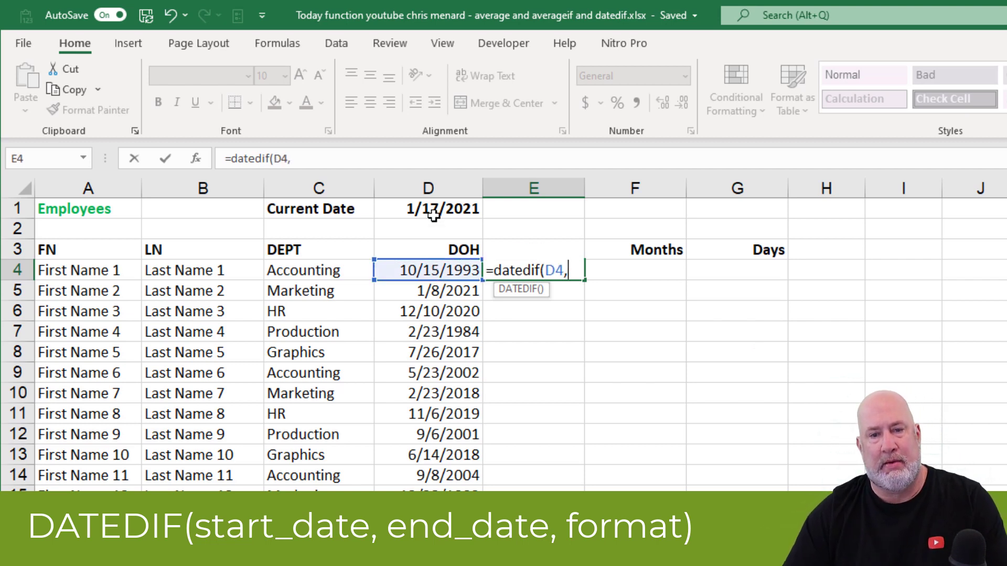
left_click(426, 208)
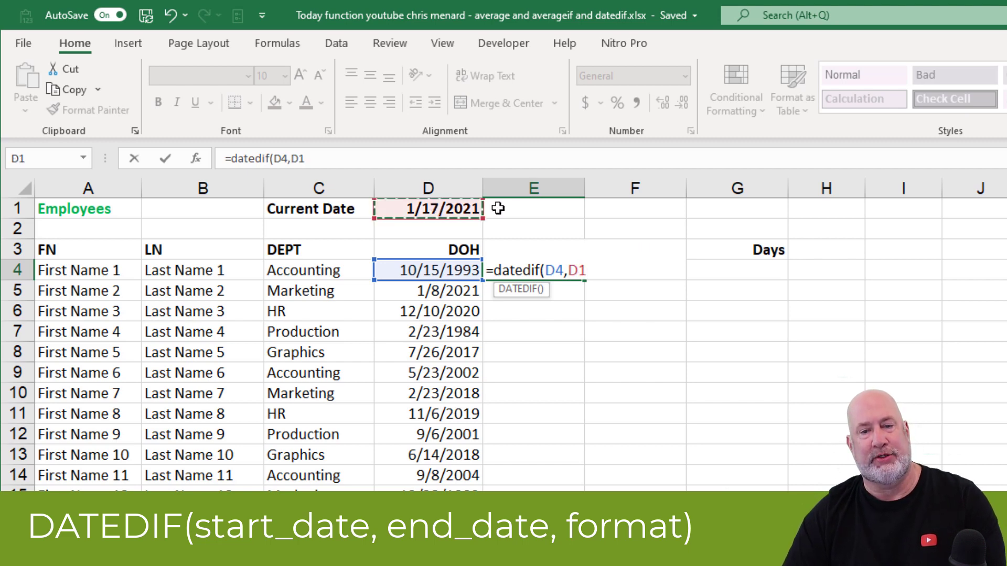
key("f4")
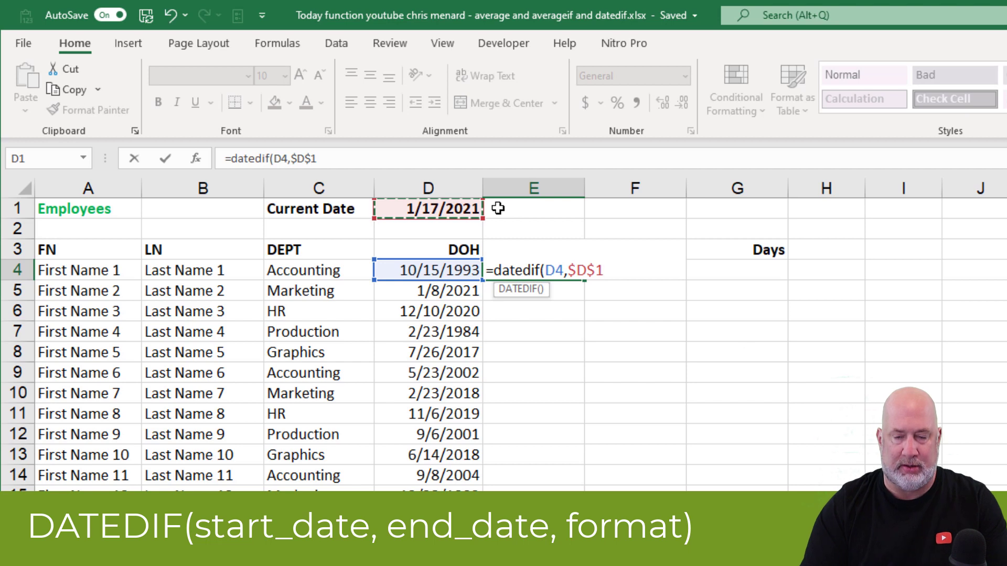
type(",")
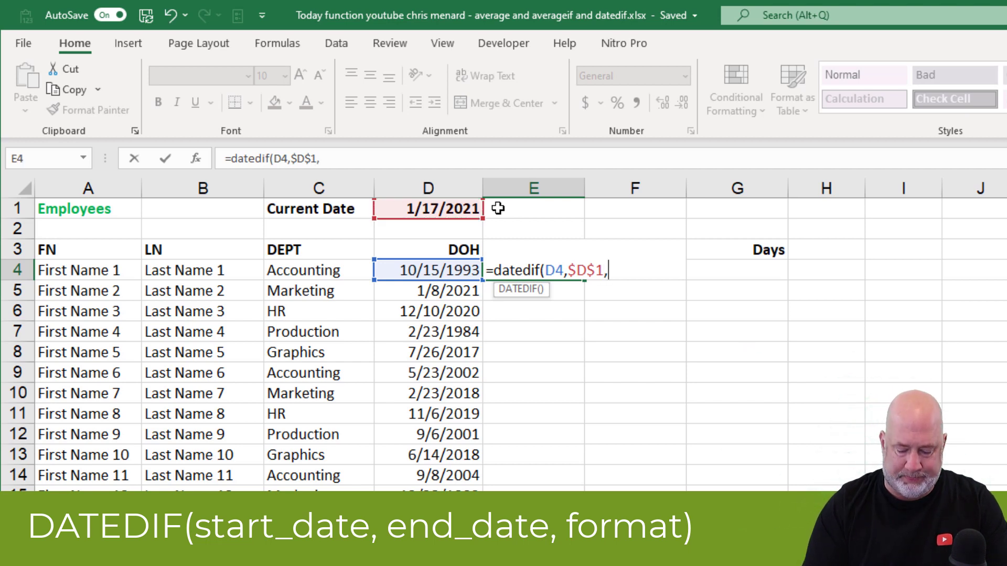
type("\"Y\"")
left_click(903, 270)
type("=")
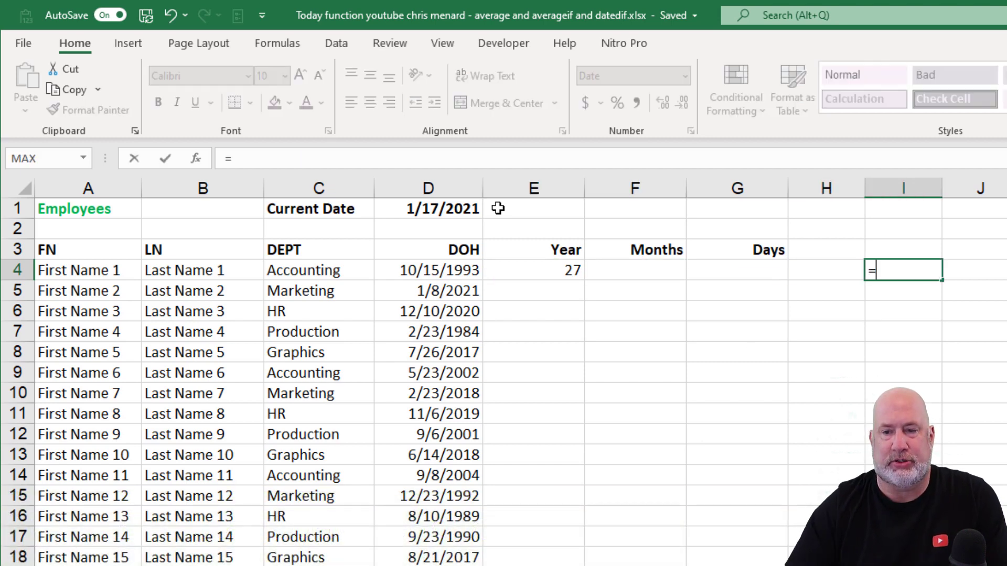
left_click(428, 207)
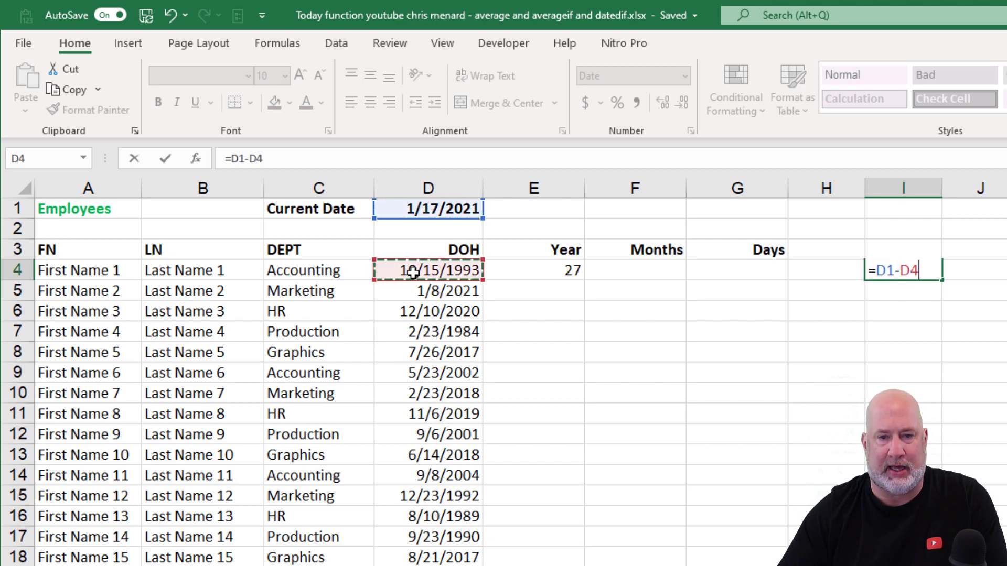
key("Enter")
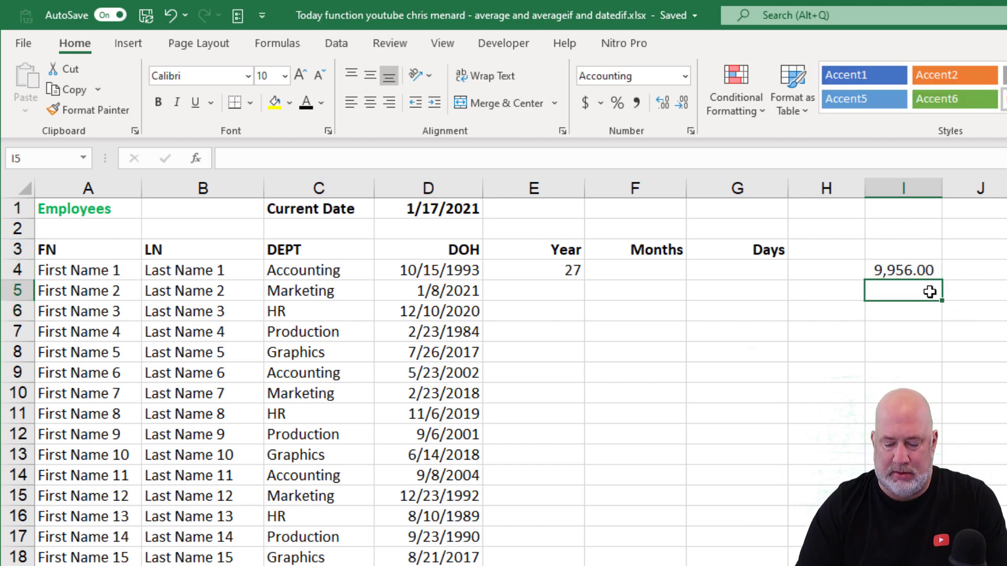
type("=I4/36")
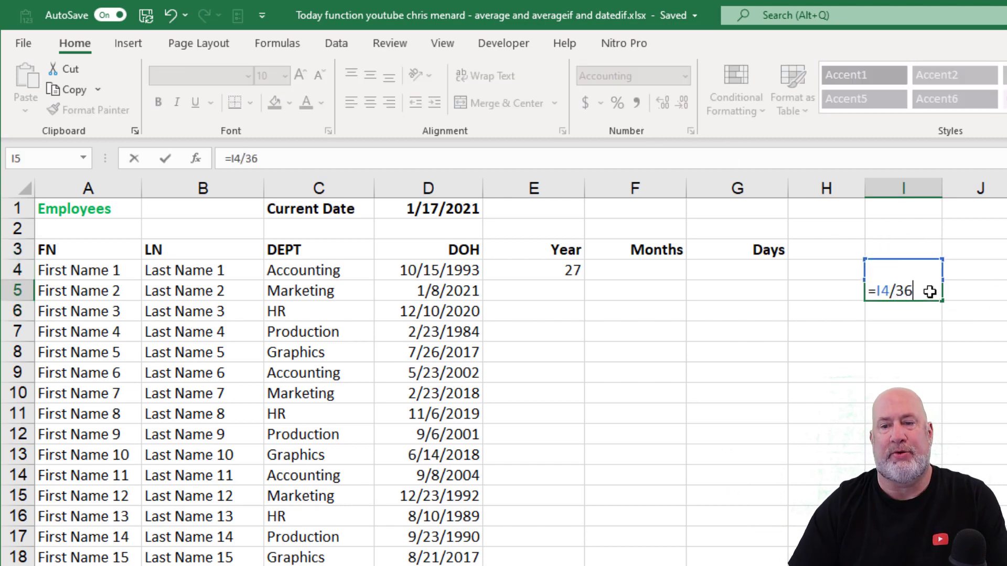
type("5")
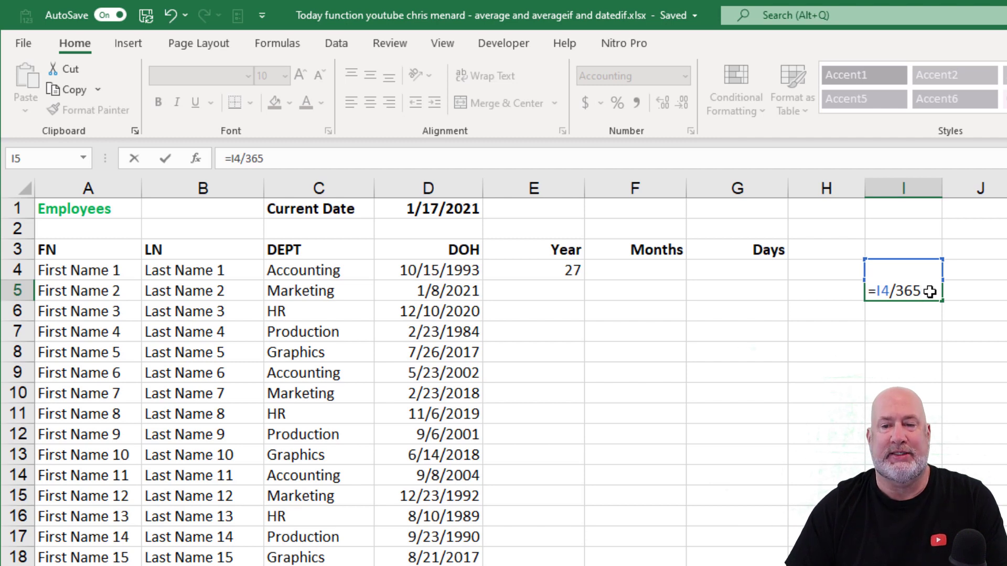
key("Enter")
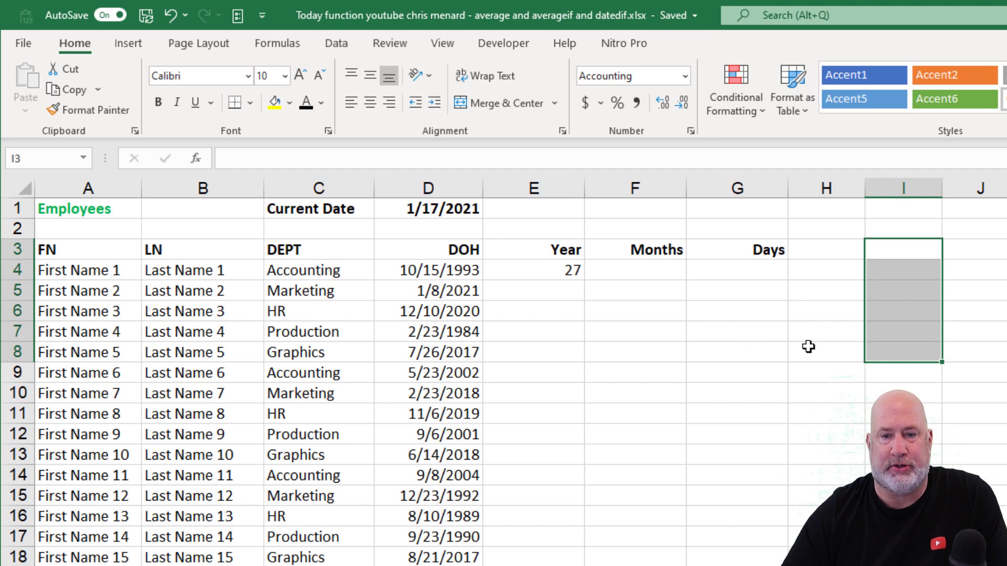
Step: Fill the years formula down E4:E31 for all 28 employees and check E4's formula
left_click(533, 269)
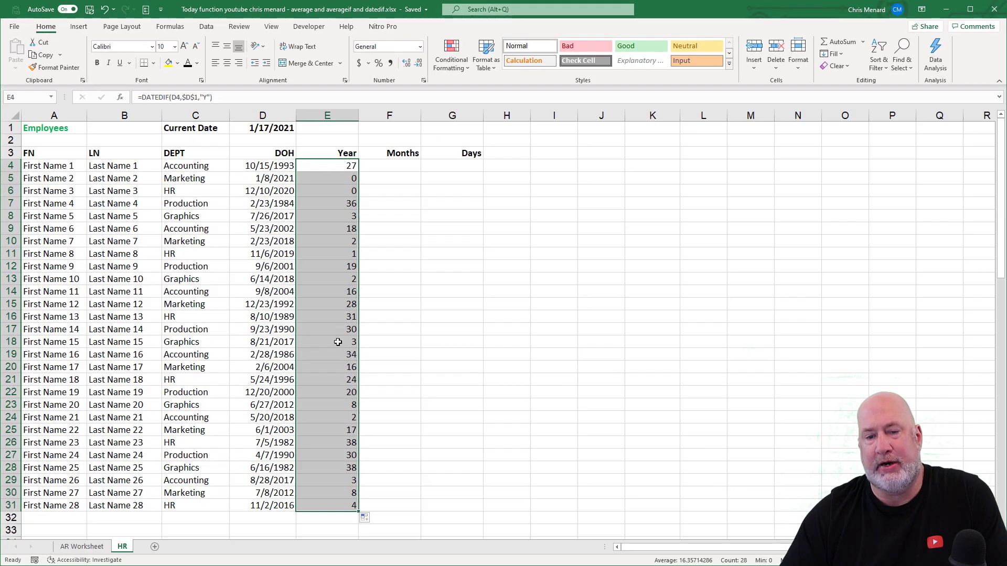
mouse_move(333, 185)
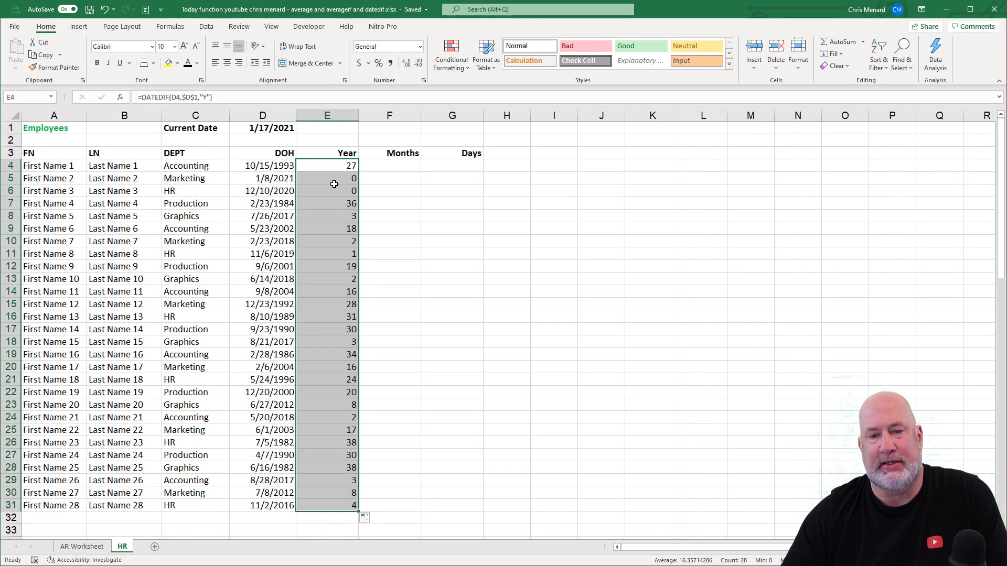
left_click(328, 178)
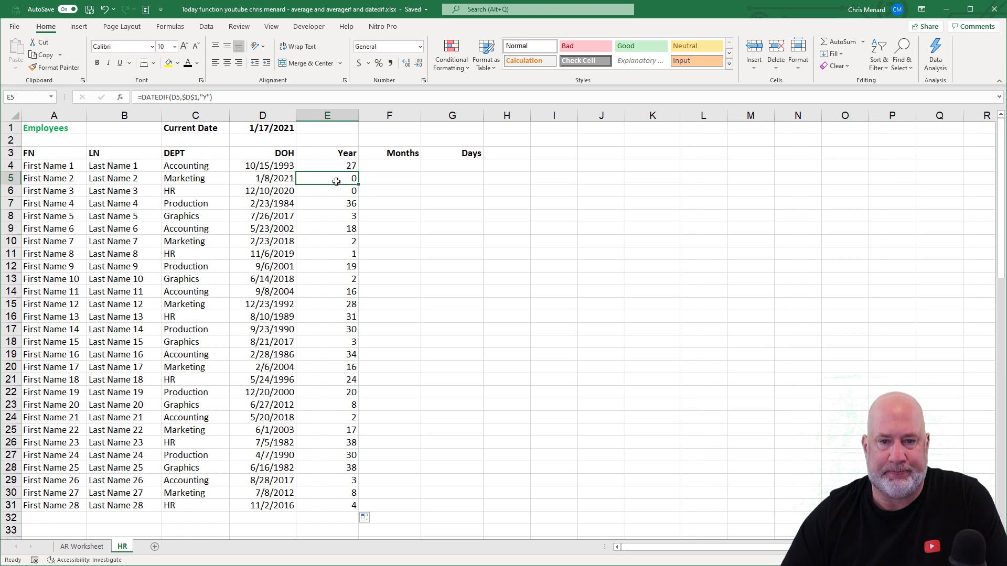
left_click(328, 165)
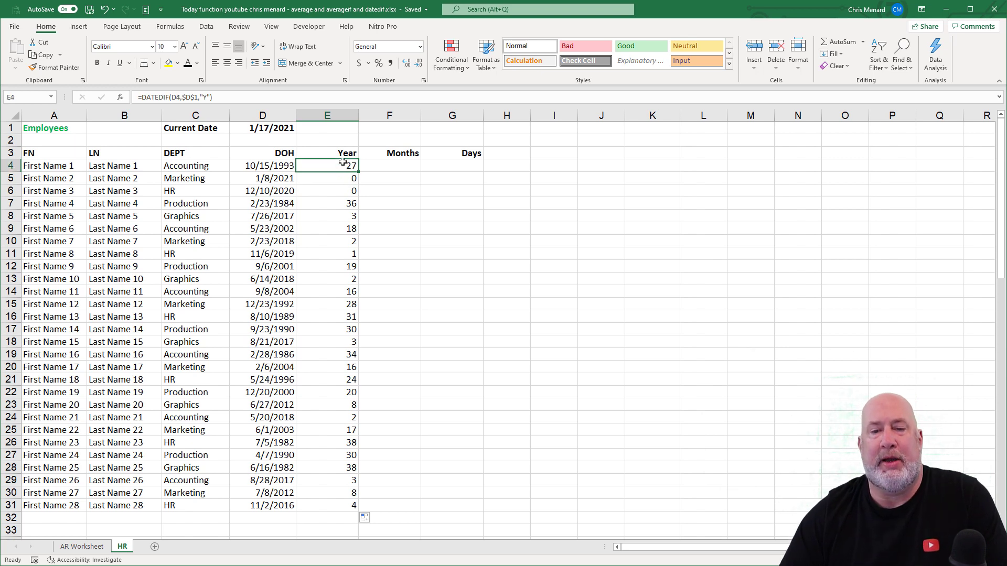
Step: Enter =DATEDIF(D4,$D$1,"M") in F4 as a first months-of-service formula
left_click(389, 165)
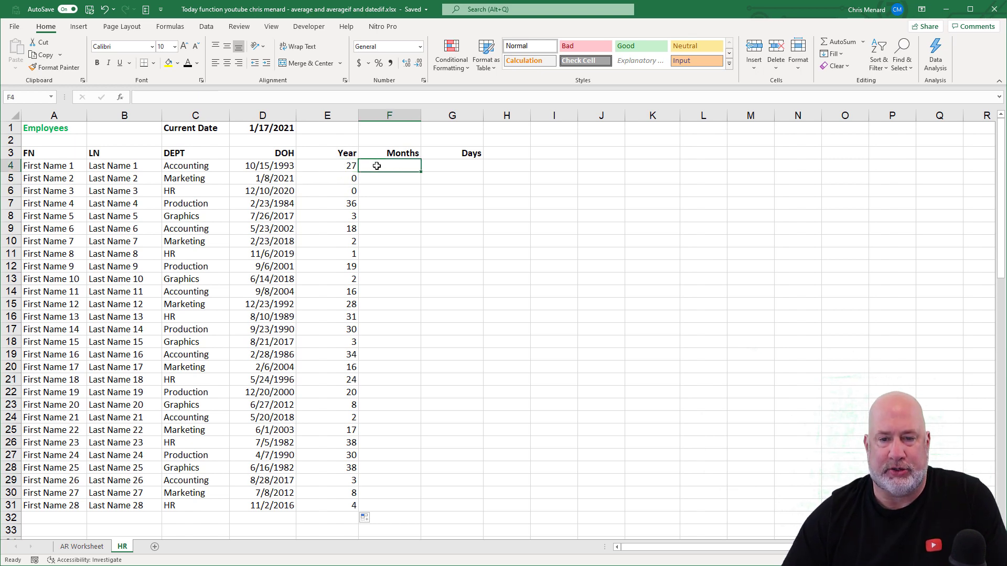
type("=date")
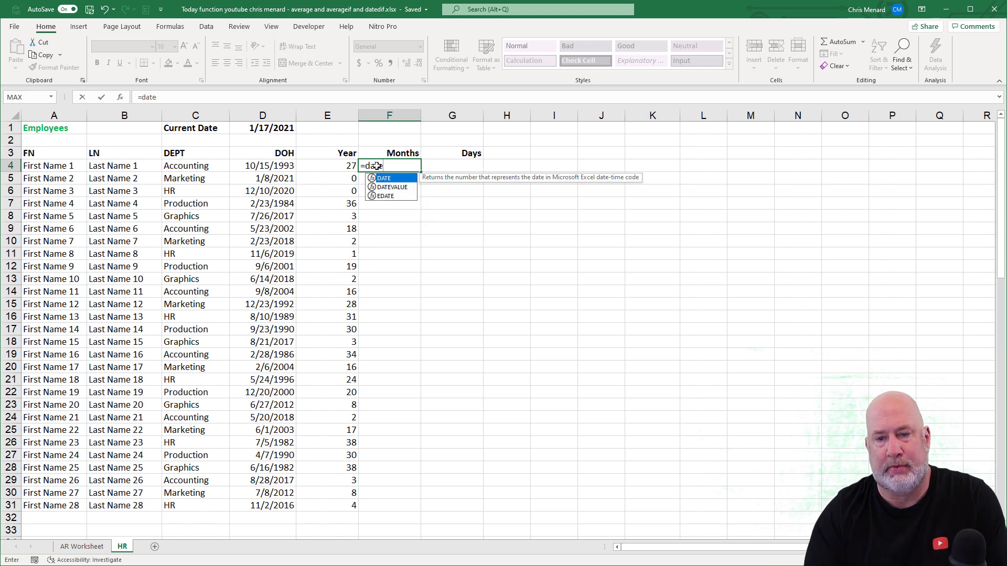
type("dif")
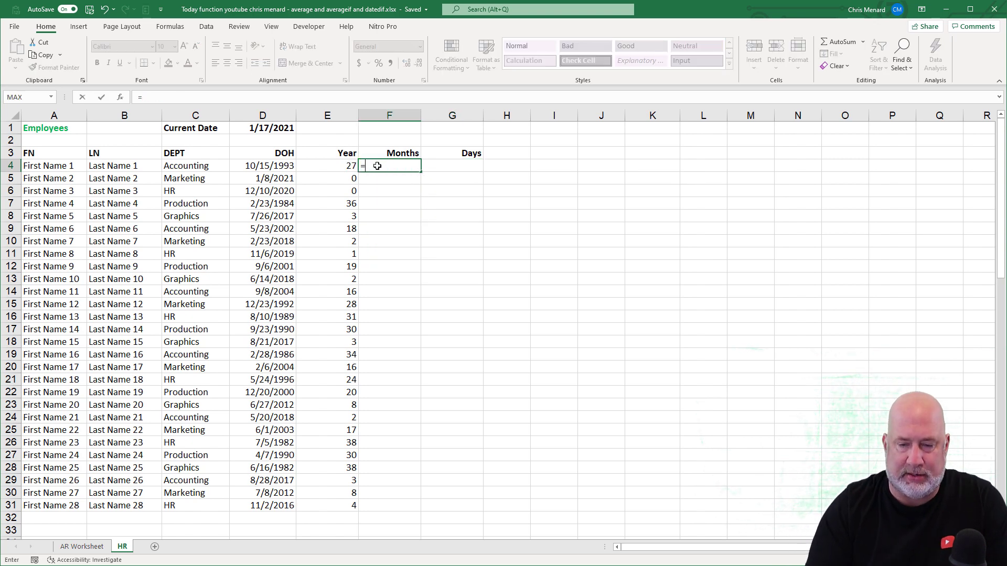
type("datedif(")
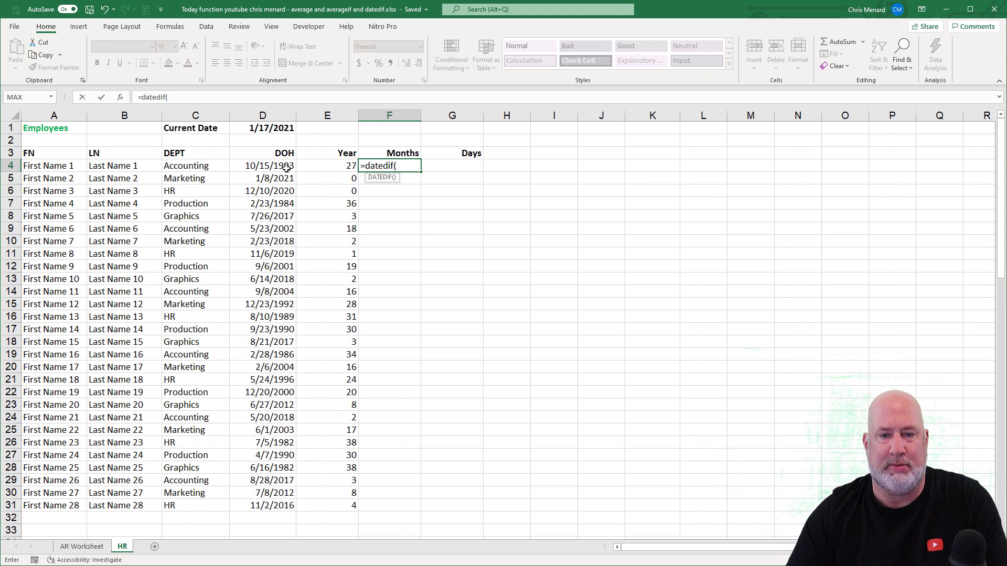
left_click(262, 165)
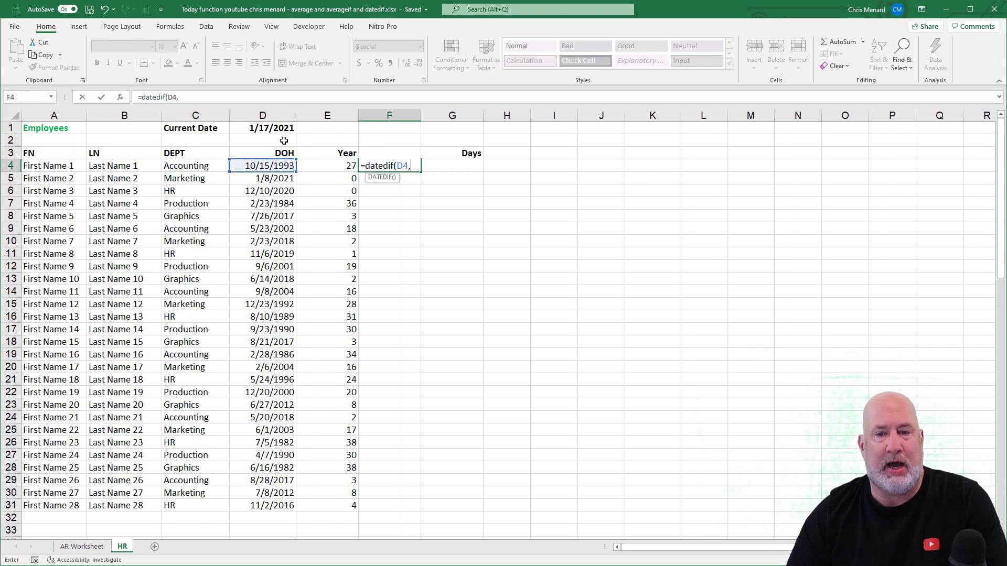
left_click(262, 128)
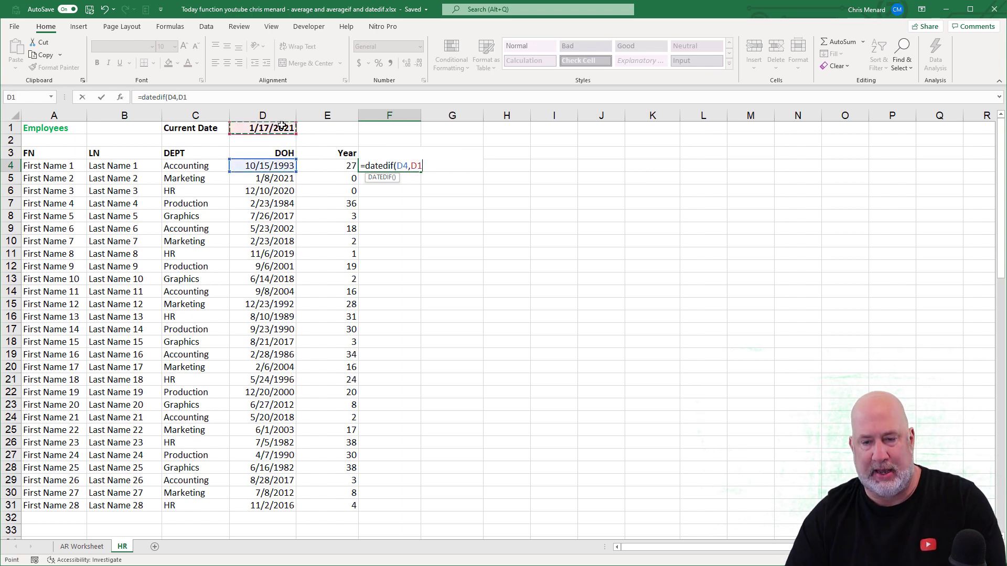
key("f4")
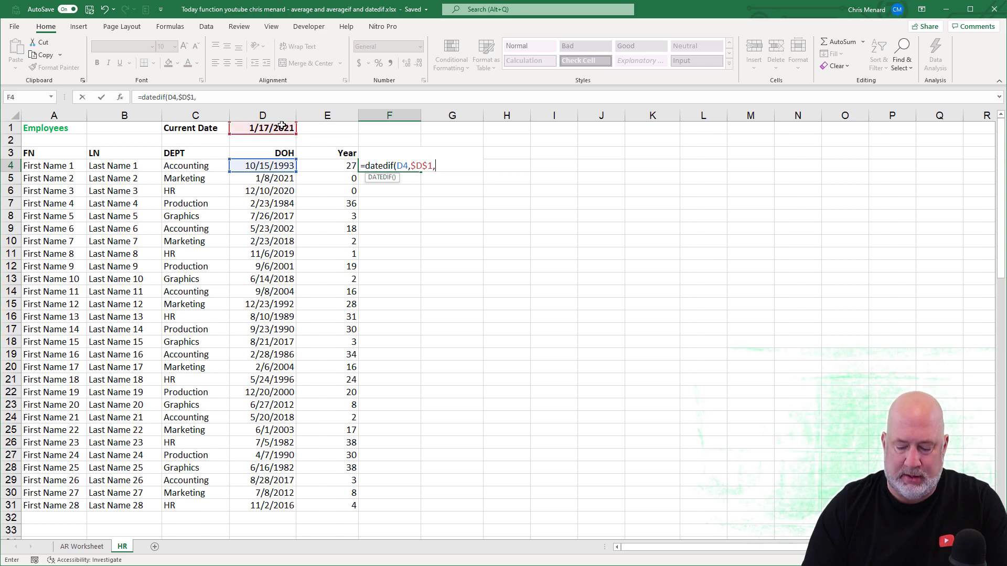
type("\"M")
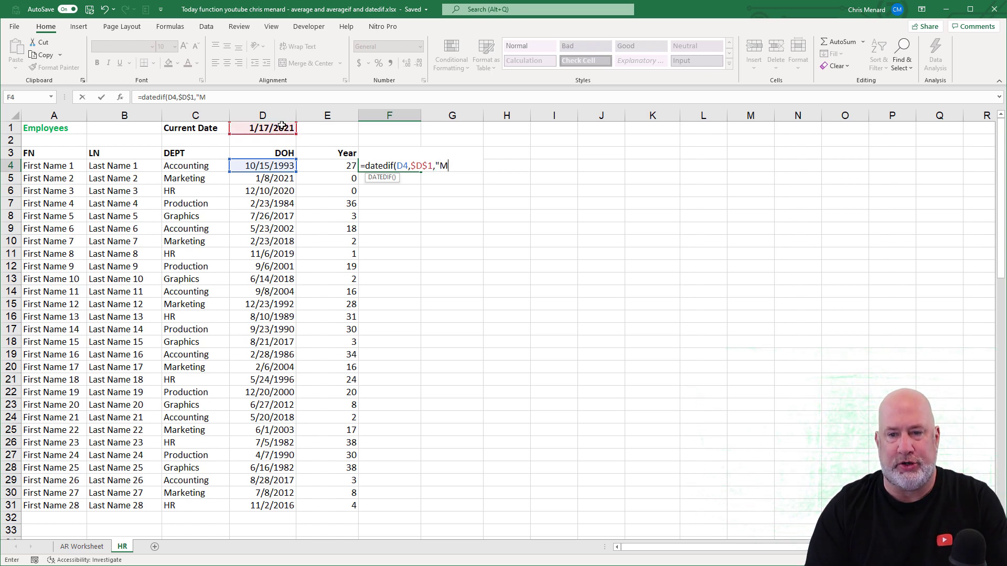
type("\"")
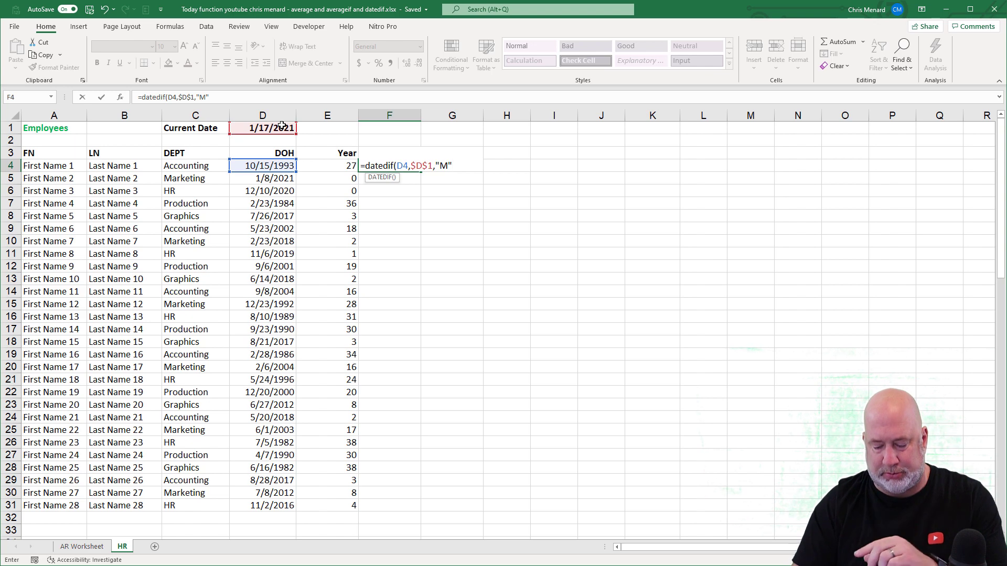
key("Enter")
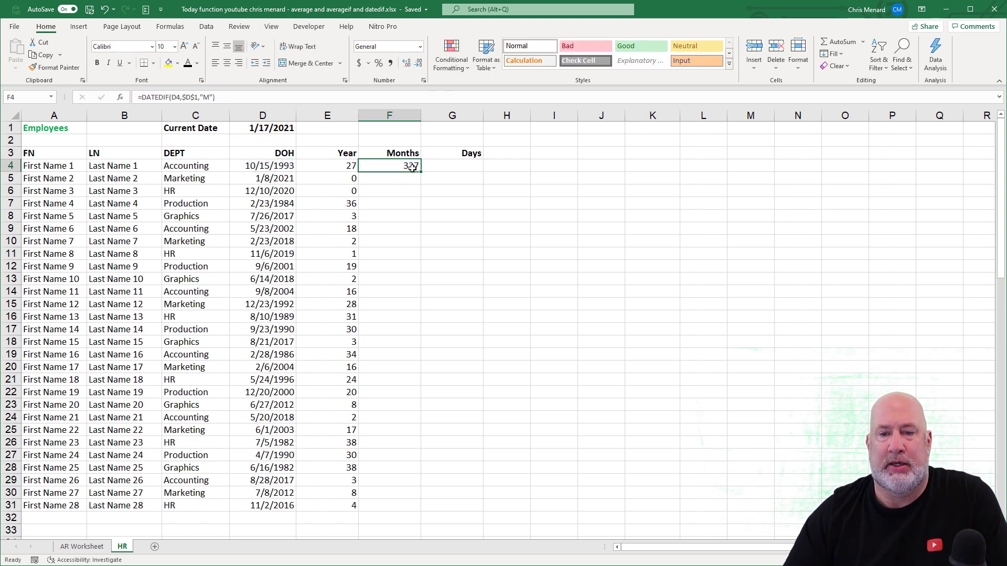
Step: Revise F4 to "YM" for leftover months and copy it down to F31 for all employees
double_click(388, 165)
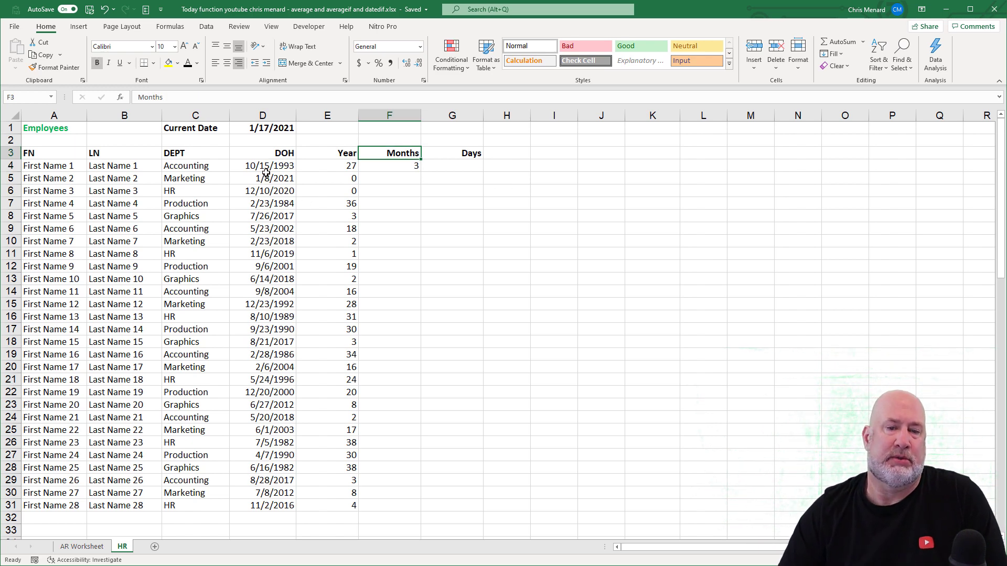
left_click(262, 165)
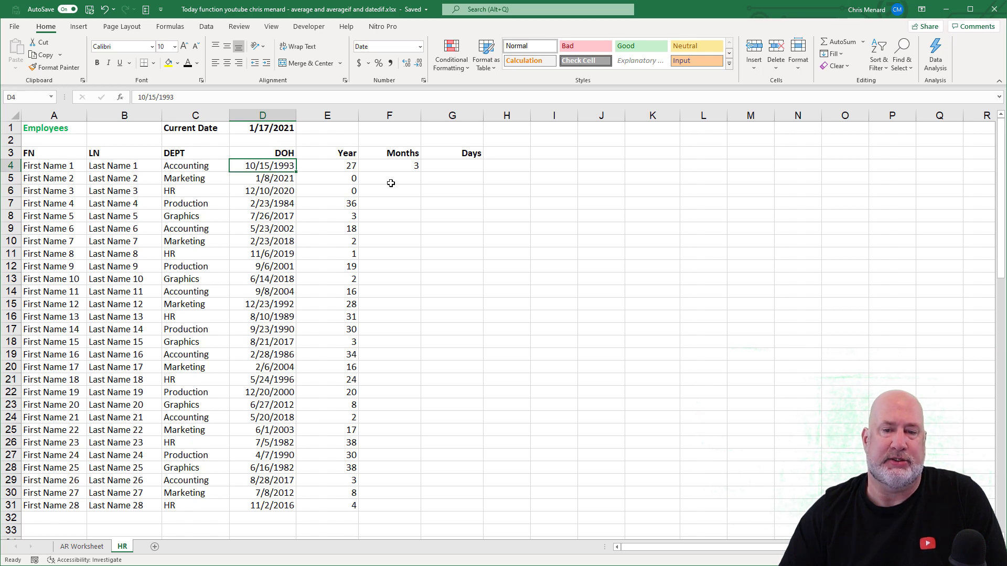
left_click(389, 165)
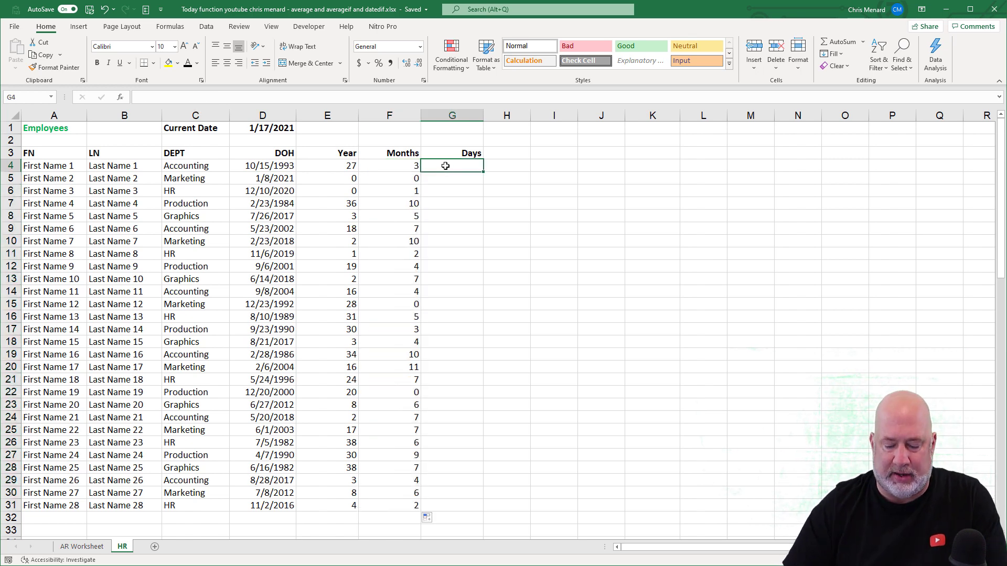
Step: Enter =DATEDIF(D4,$D$1,"d") in G4 as a first days-of-service formula
type("=")
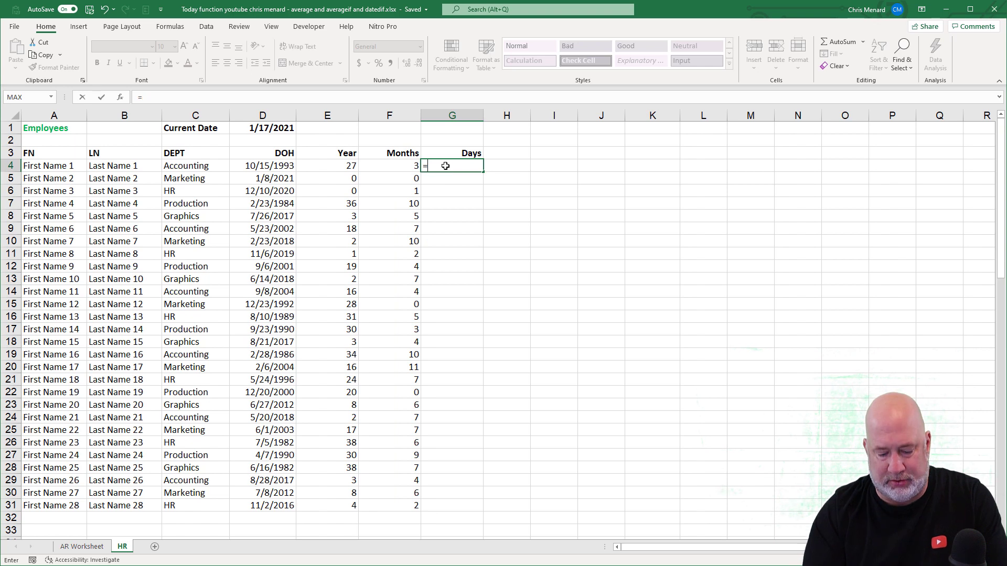
type("datedif(")
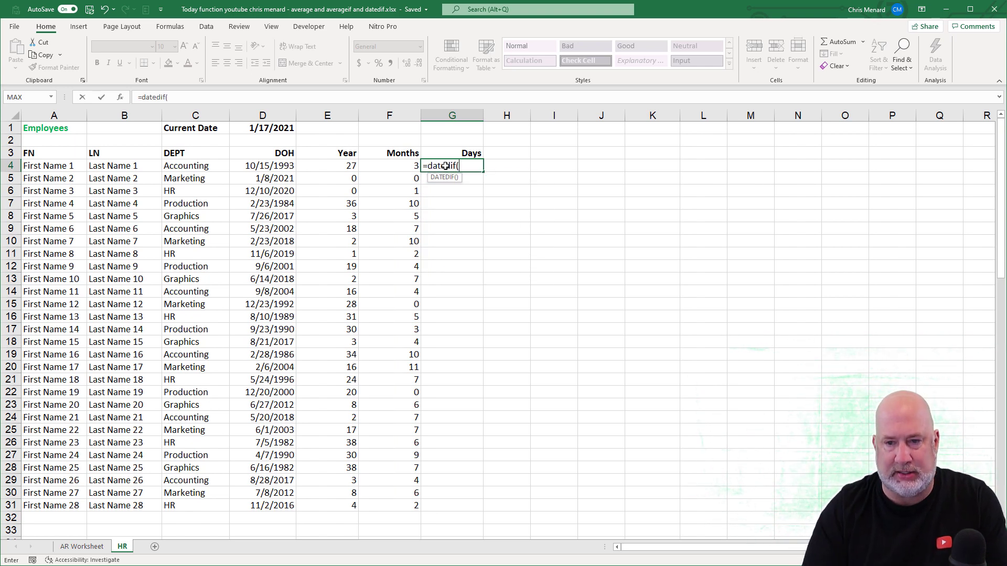
left_click(262, 178)
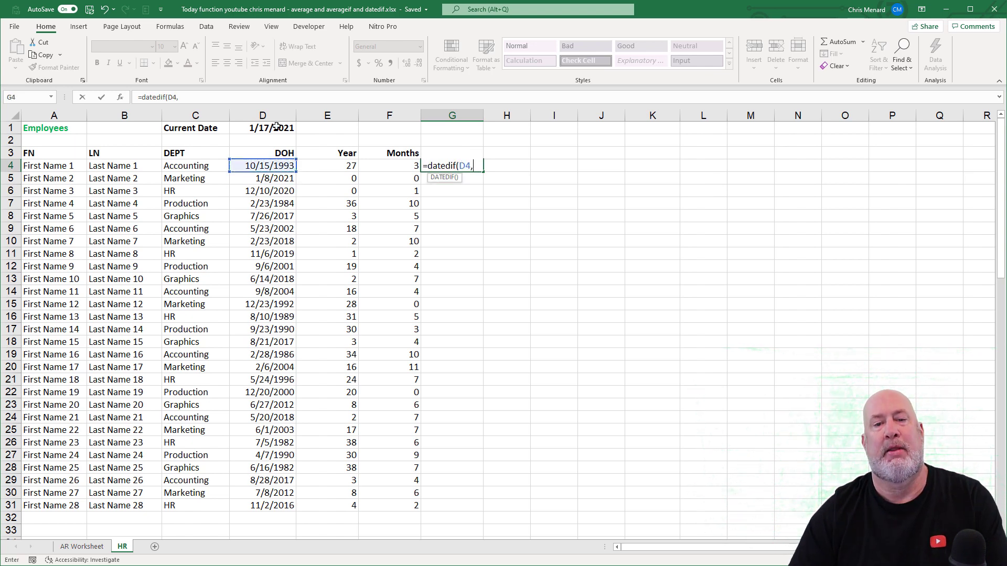
left_click(262, 128)
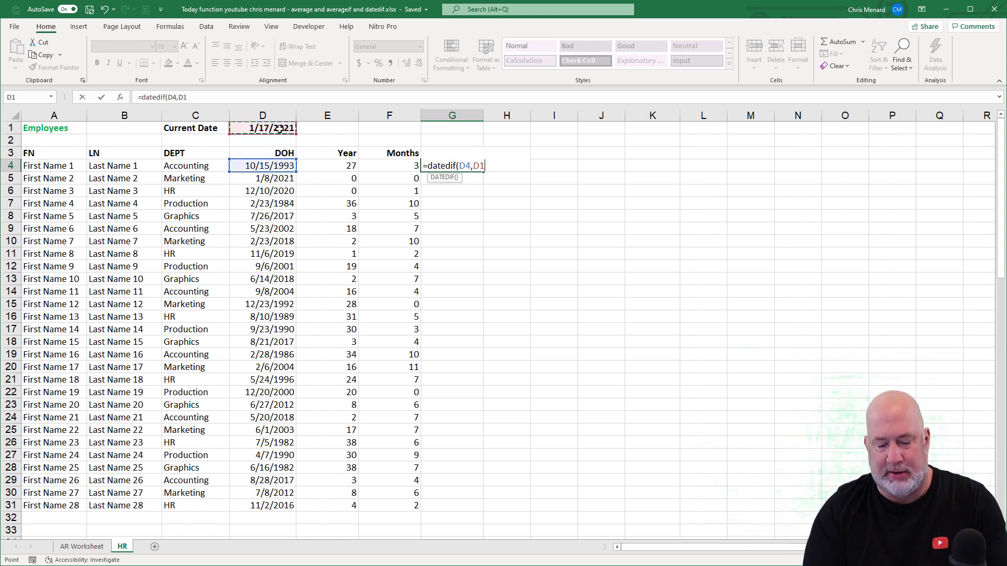
type("$D$1,\"")
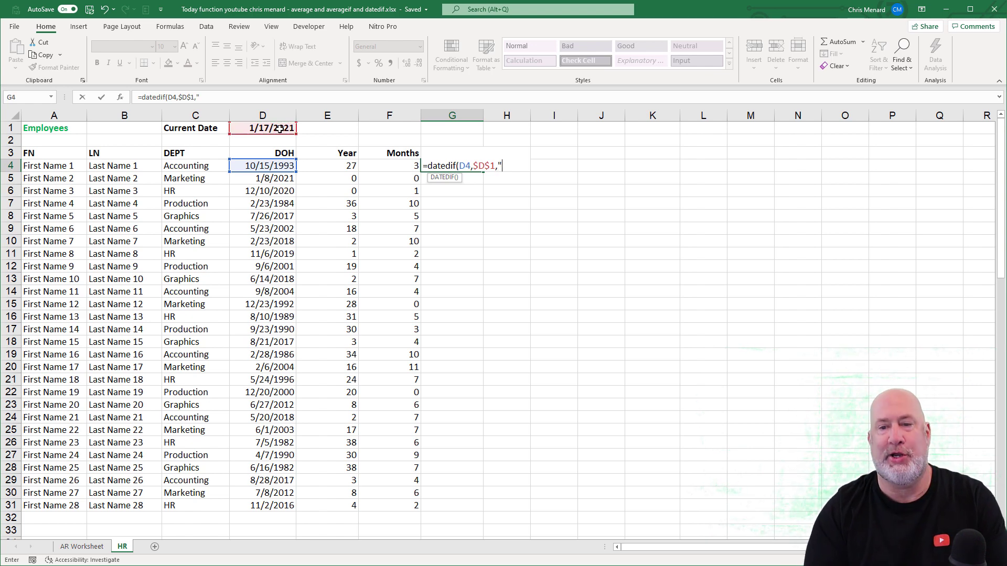
type("d")
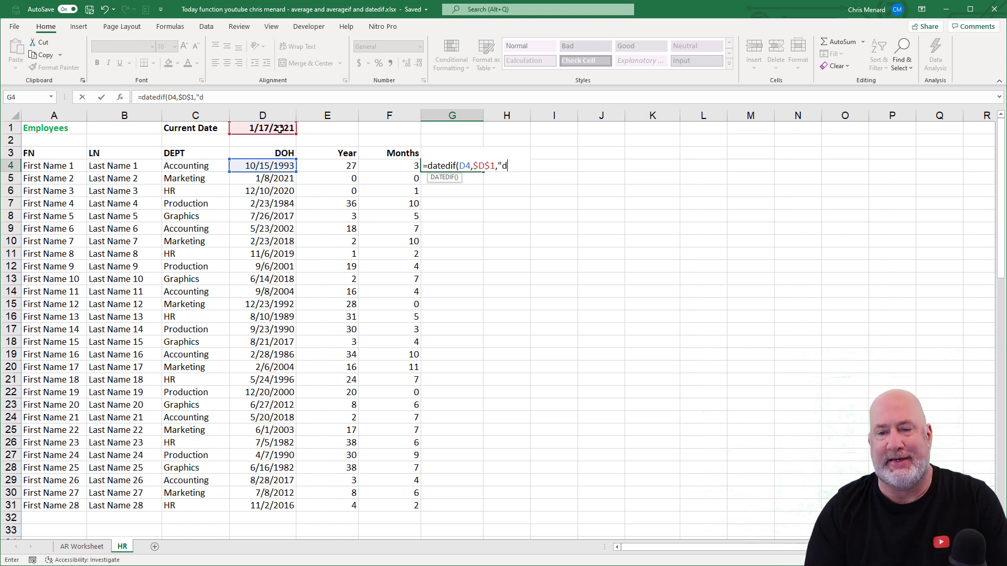
type("\")")
left_click(451, 153)
type("Days")
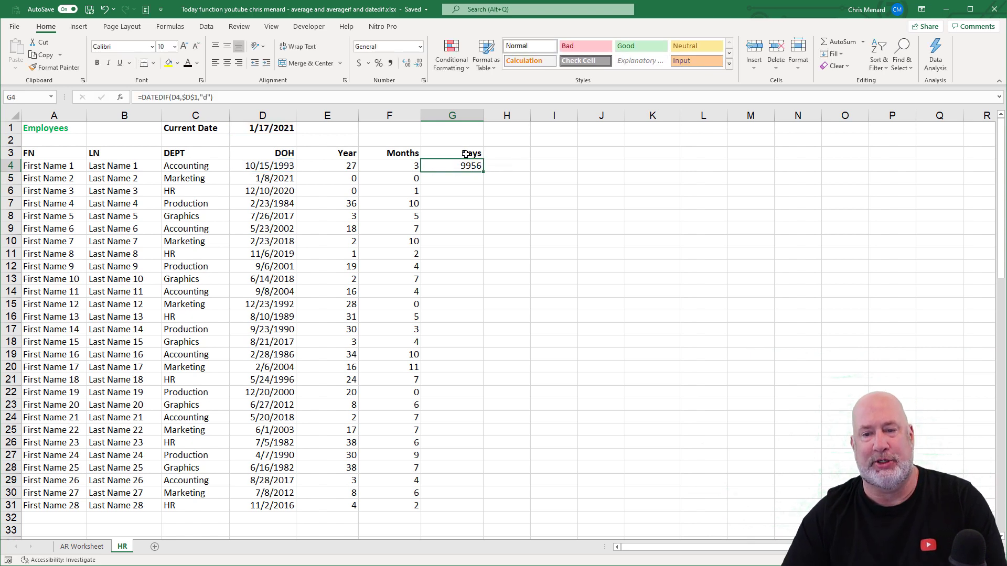
Step: Change G4's unit to "Md" for leftover days and fill it down to G31 for everyone
double_click(451, 165)
type("y")
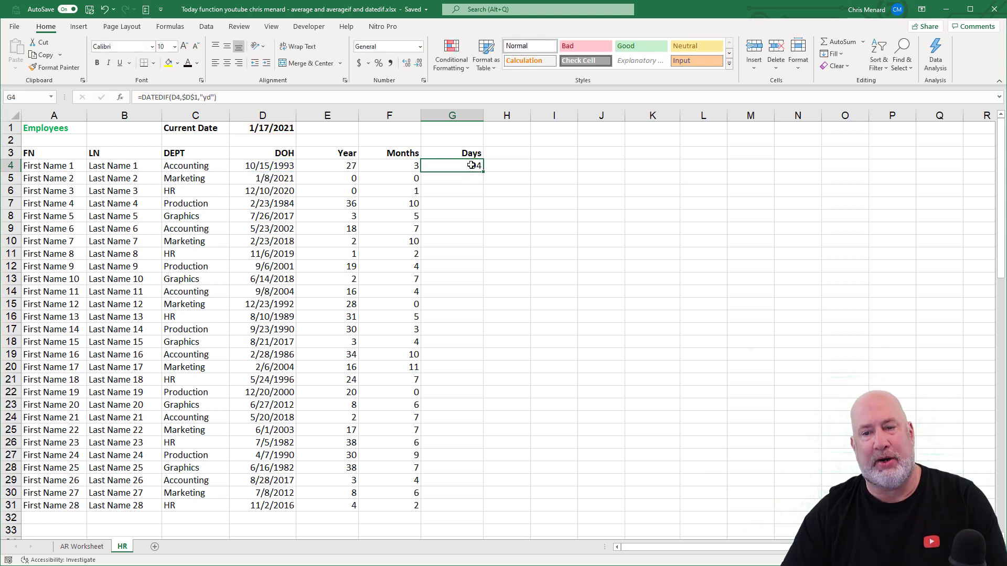
double_click(451, 164)
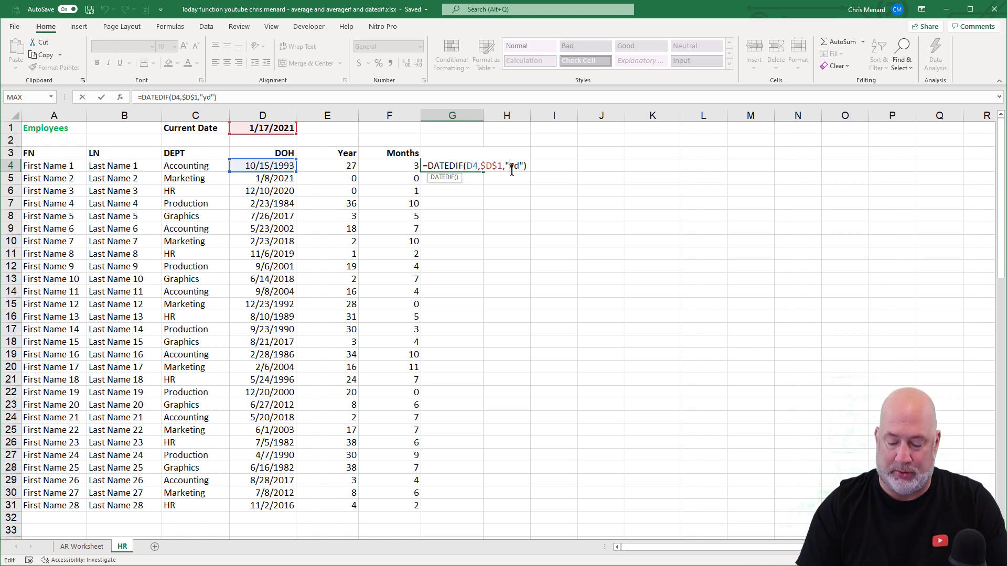
type("Md")
left_click(451, 154)
type("Days")
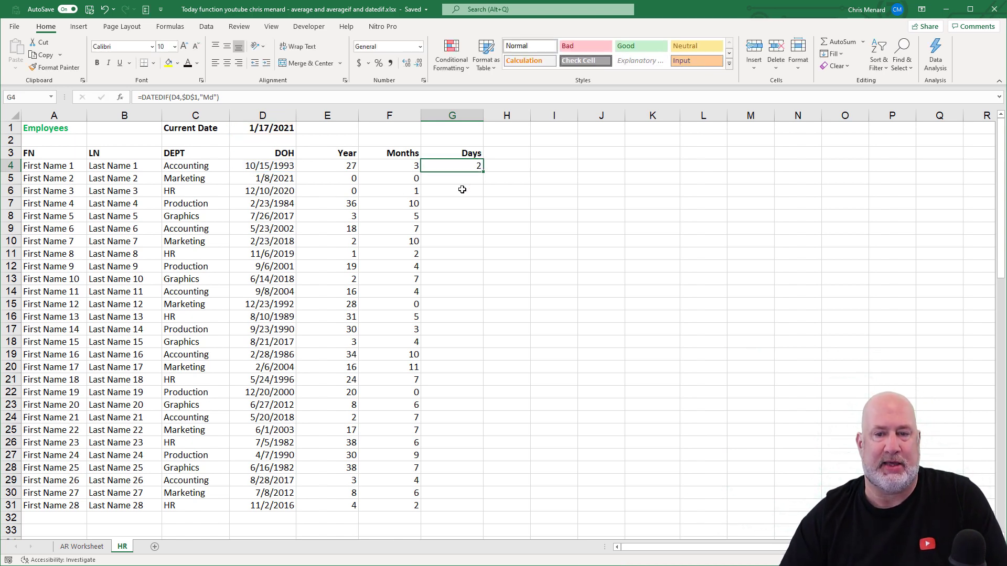
left_click_drag(468, 166, 468, 506)
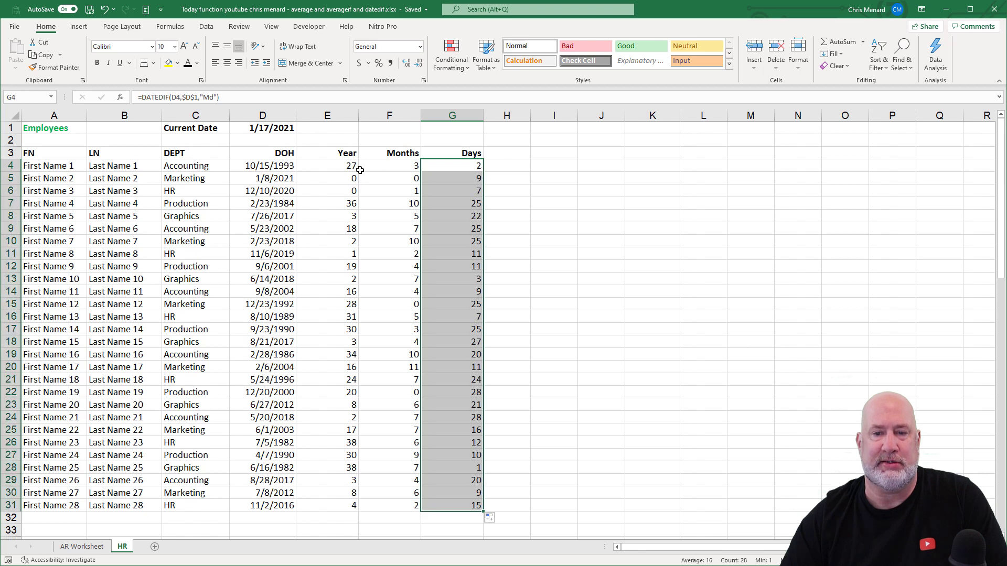
left_click(262, 128)
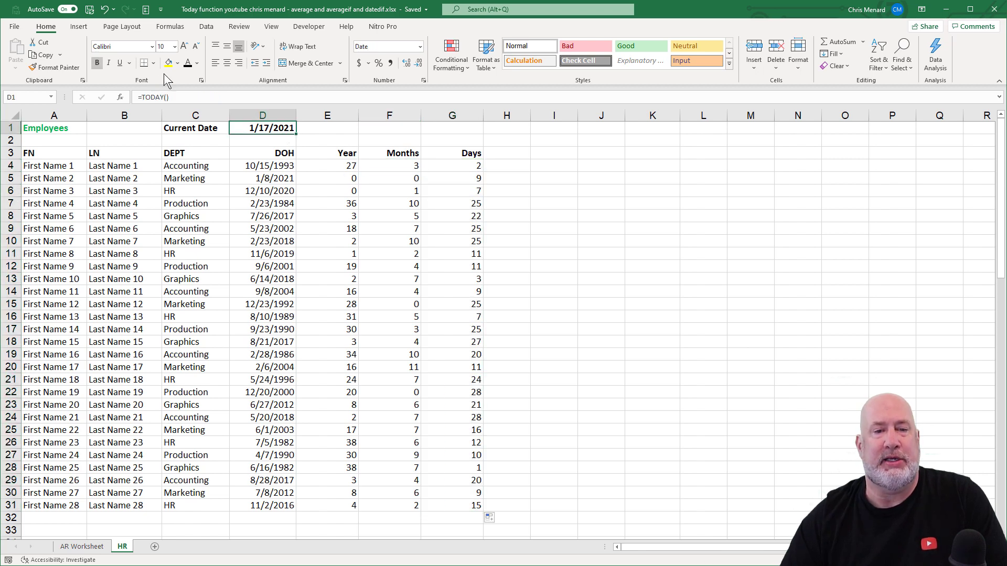